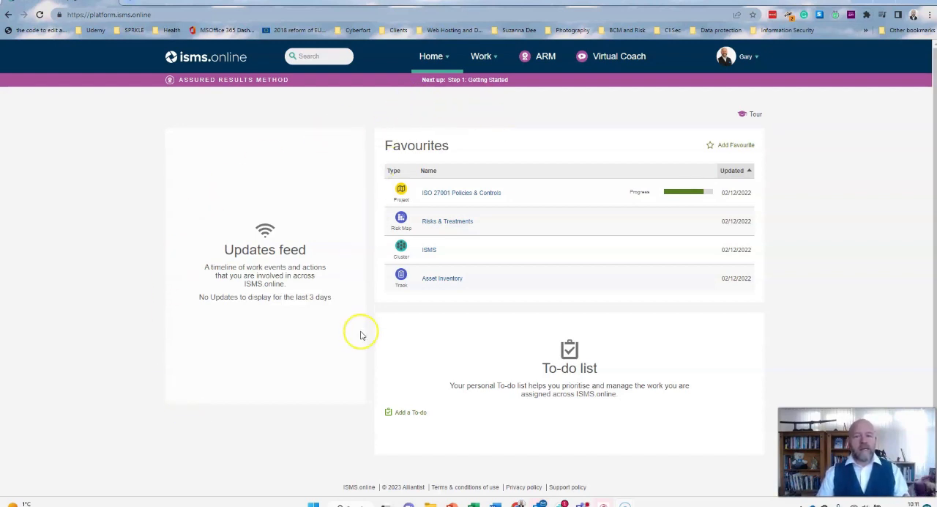
mouse_move(469, 366)
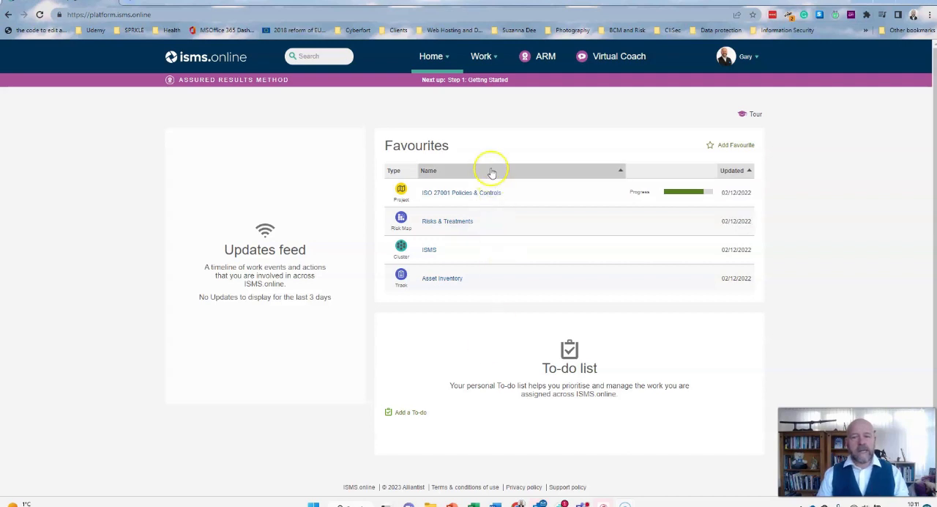
Load the eleven-step ARM roadmap and review the Step 1 Getting Started activities list.
left_click(480, 56)
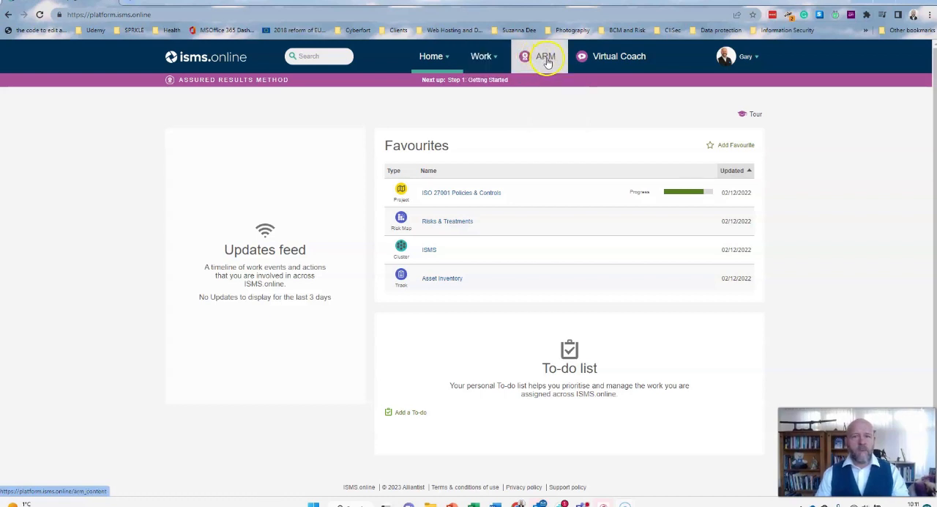
left_click(545, 56)
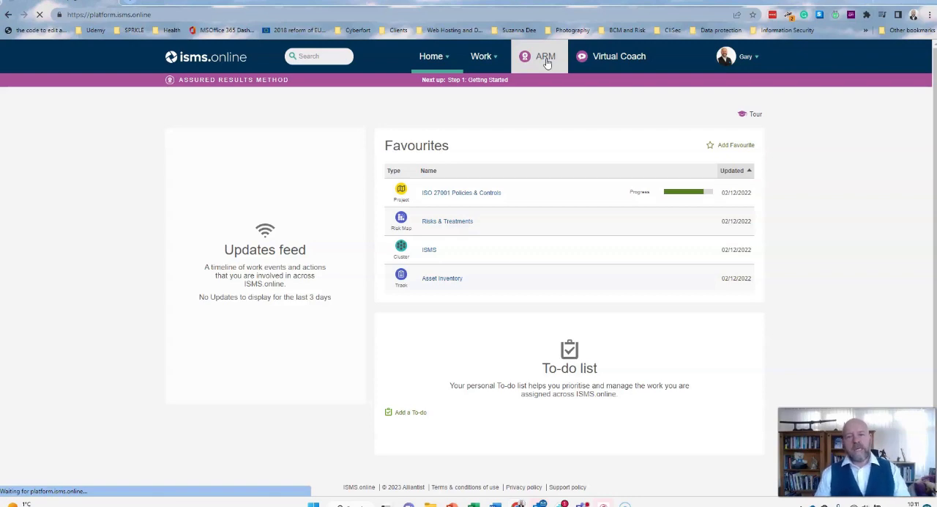
left_click(545, 55)
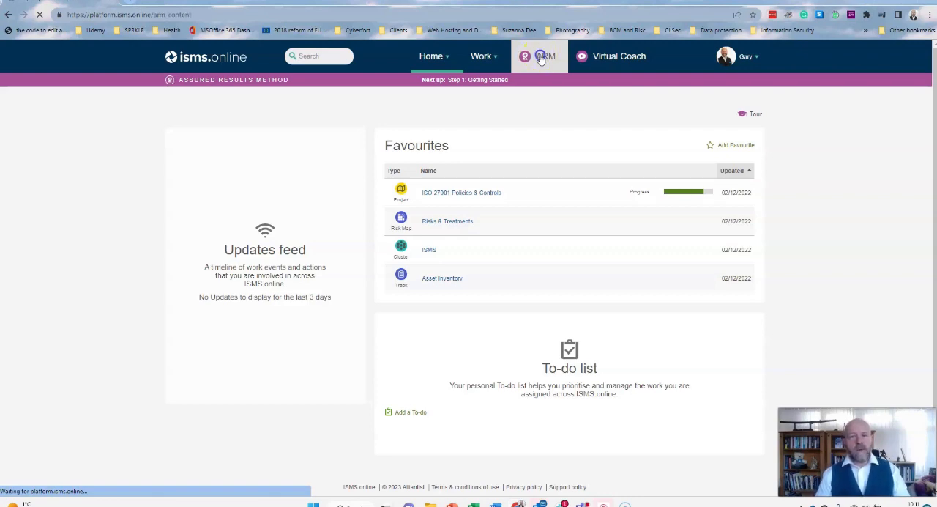
left_click(545, 56)
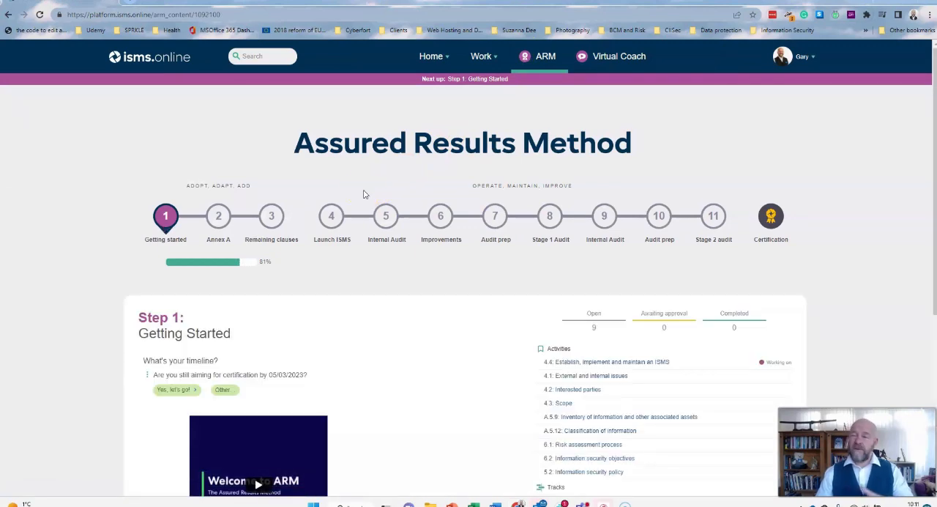
mouse_move(266, 147)
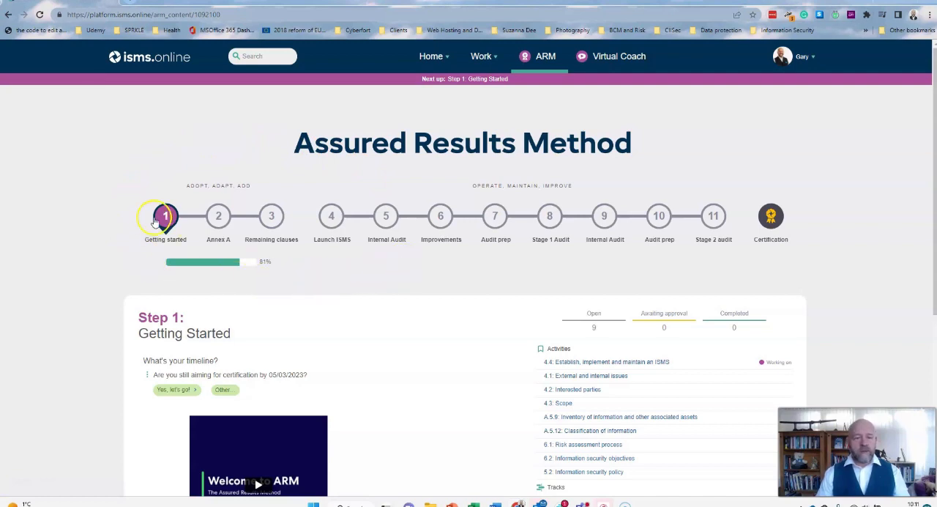
scroll("down", 3)
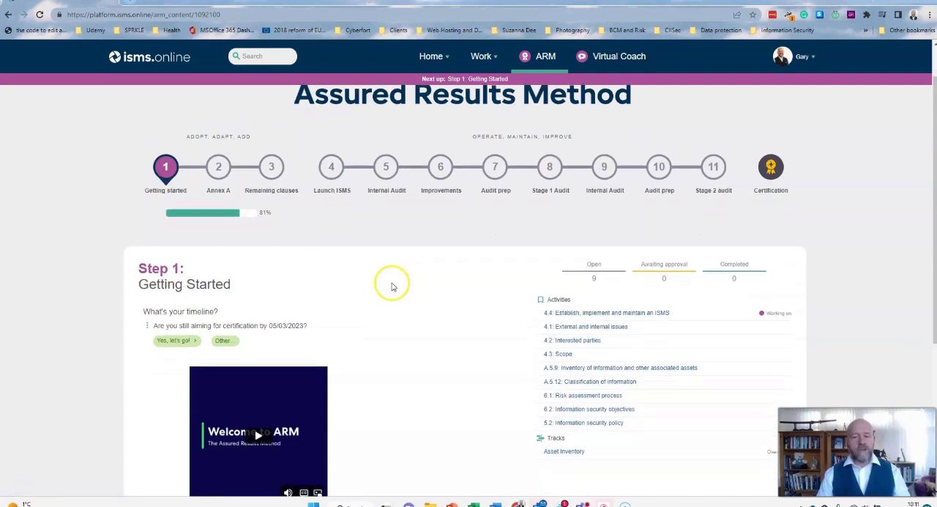
mouse_move(407, 249)
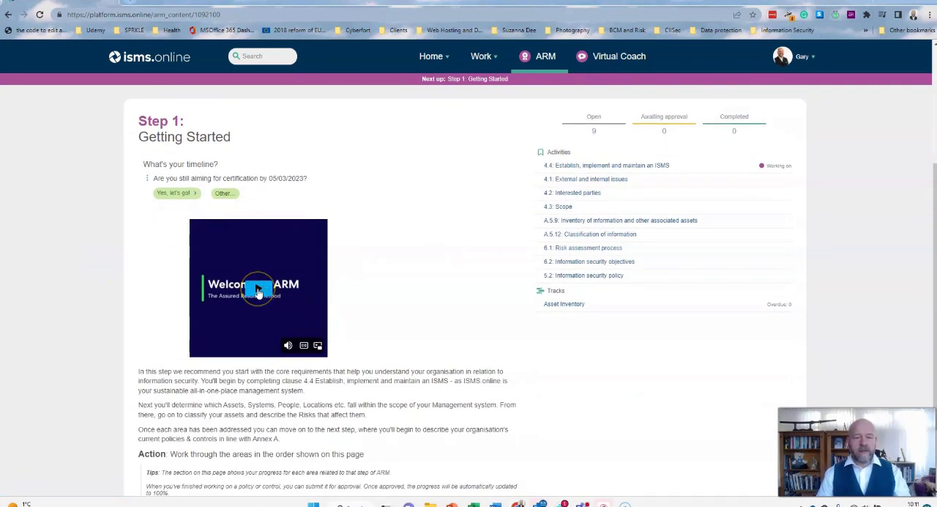
scroll("down", 3)
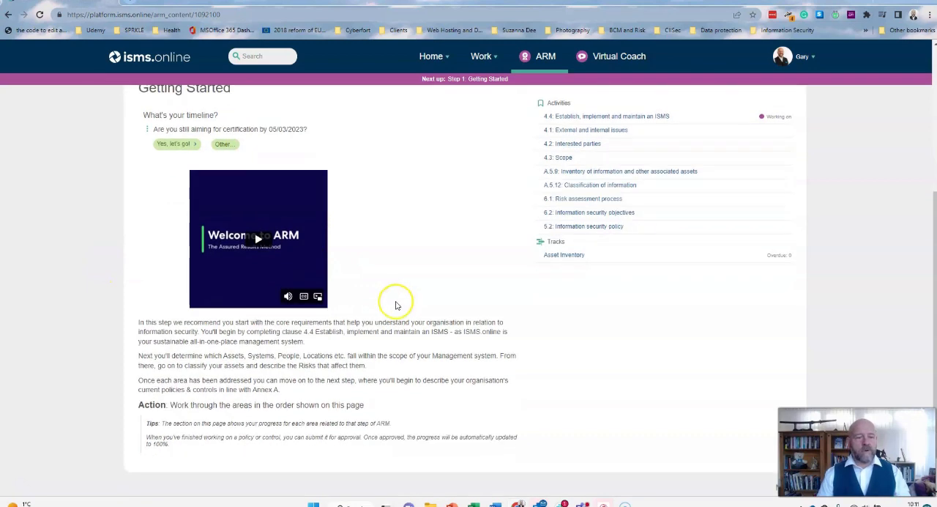
mouse_move(140, 413)
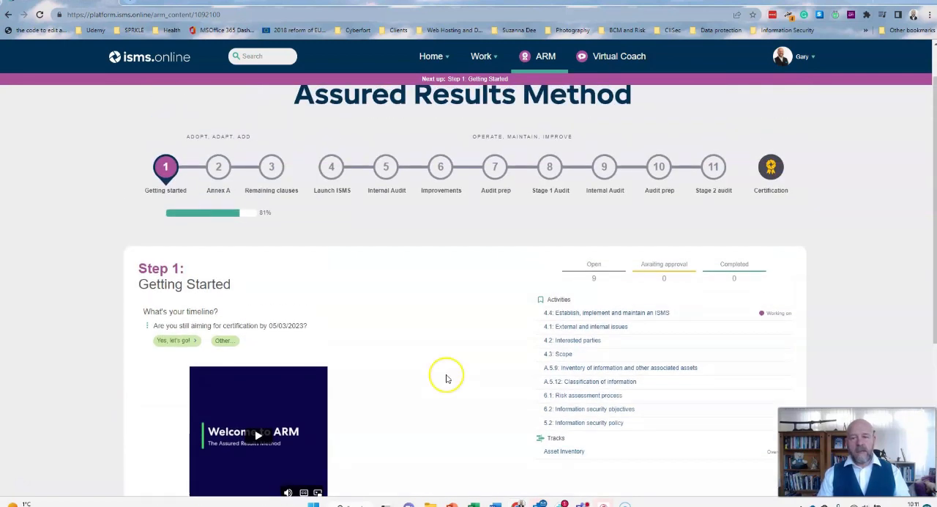
mouse_move(606, 314)
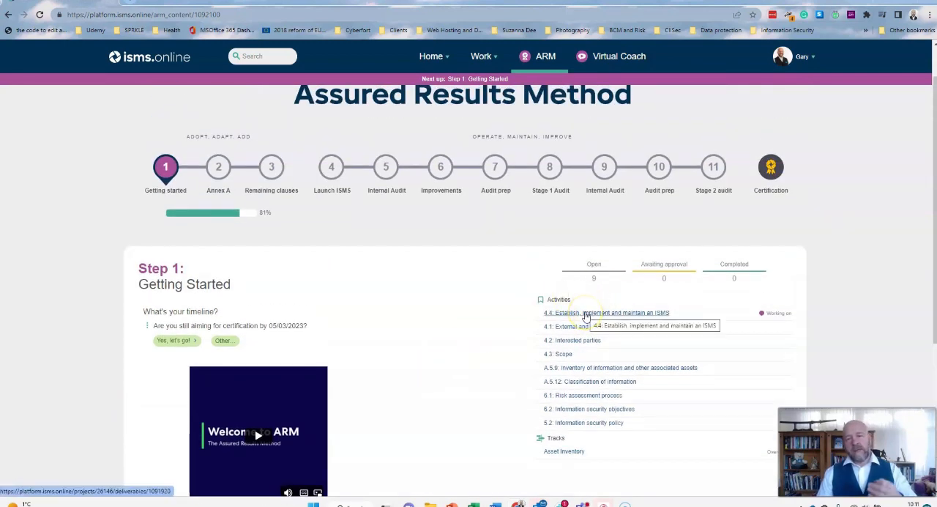
mouse_move(500, 331)
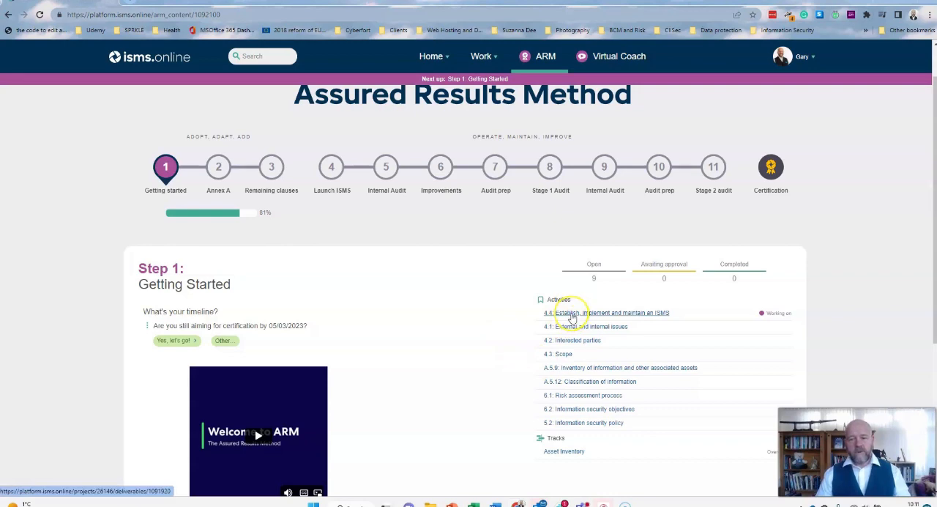
mouse_move(624, 396)
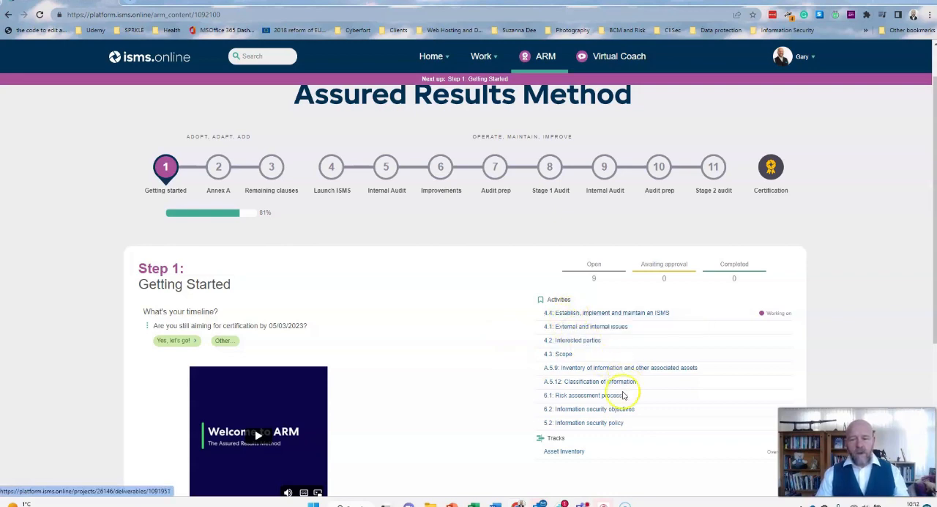
mouse_move(612, 421)
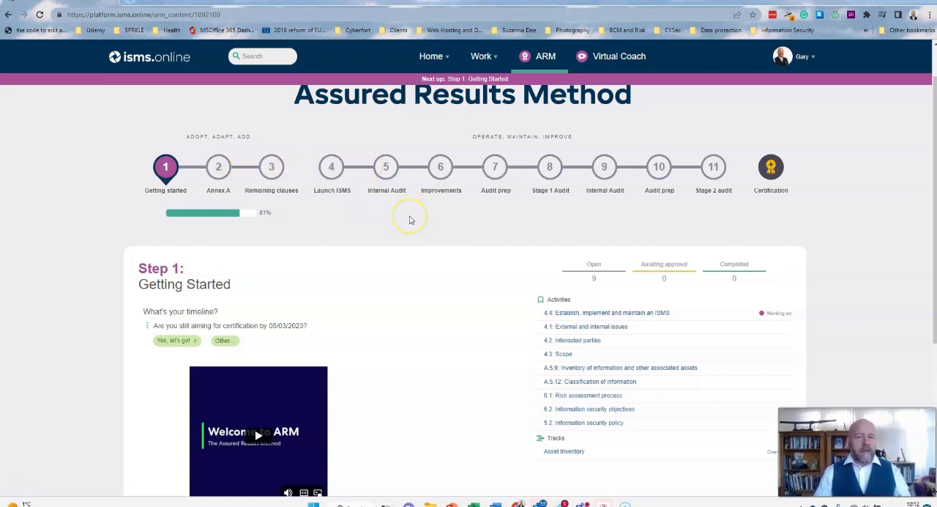
mouse_move(410, 220)
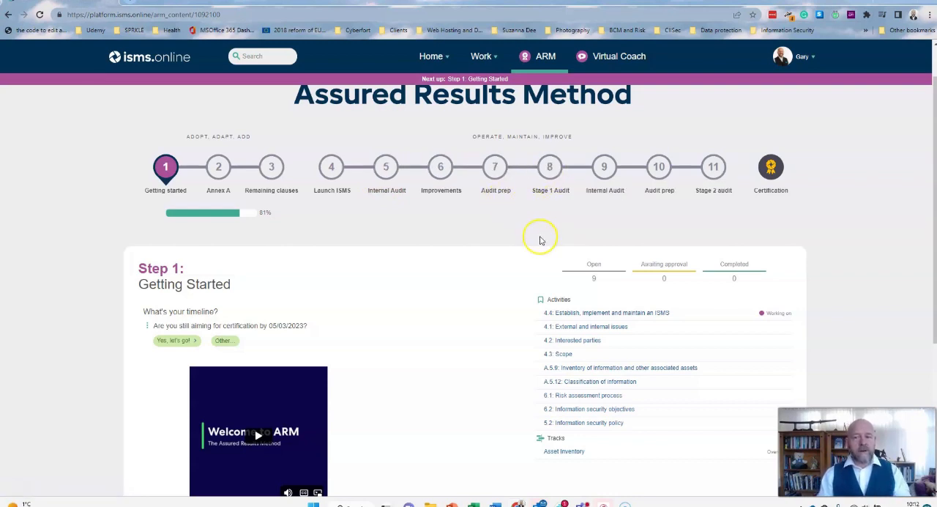
mouse_move(639, 217)
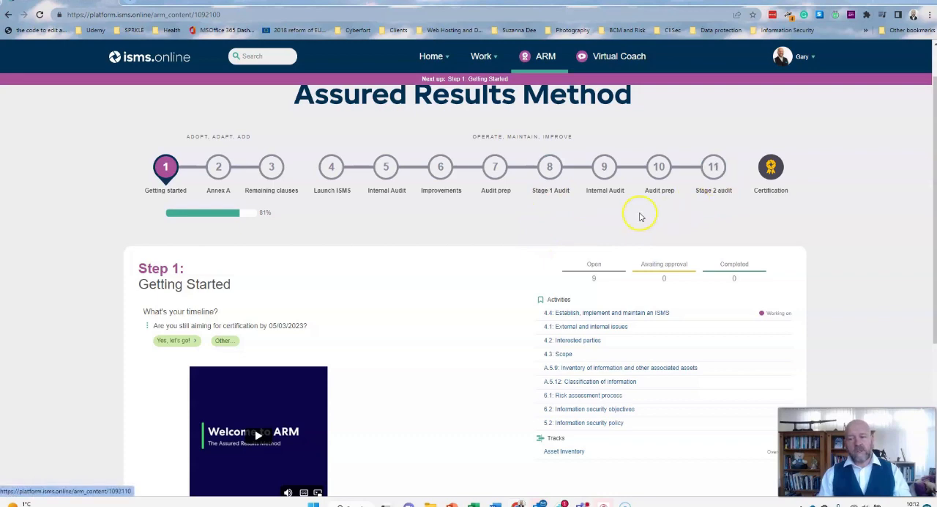
mouse_move(236, 225)
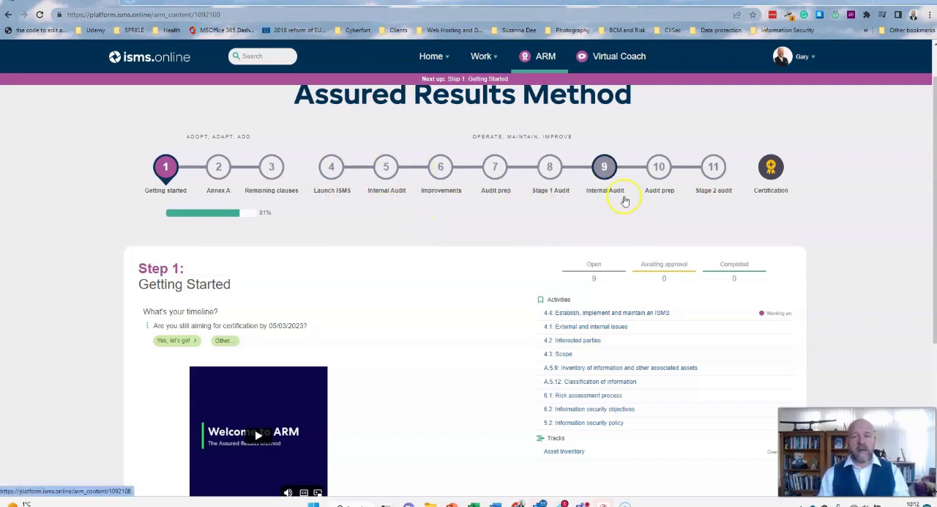
left_click(618, 56)
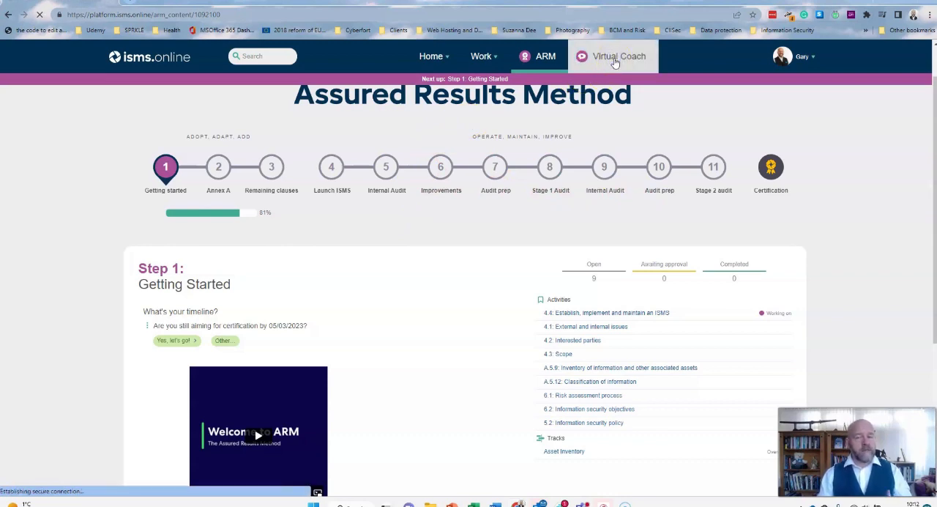
Expand Preparing for success and ISO 27001 Requirements to reach the 4.1 External and internal issues lesson video.
left_click(618, 55)
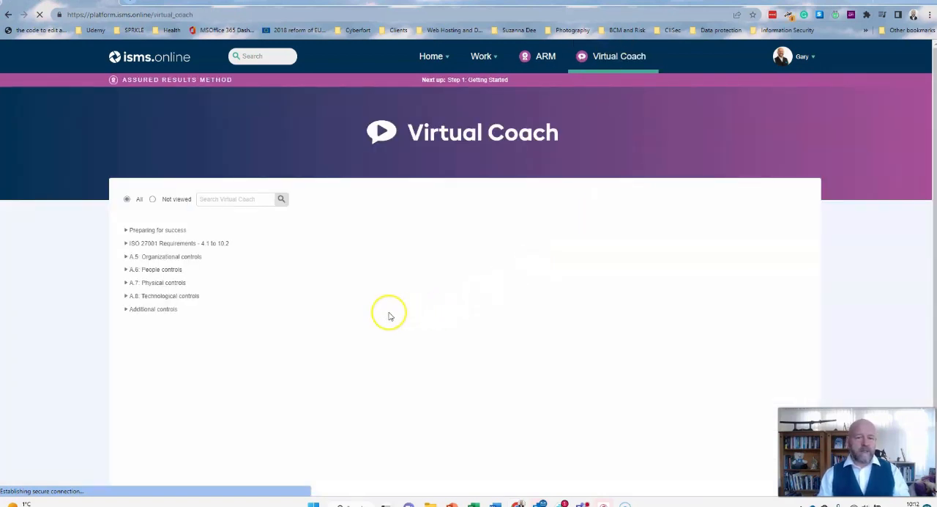
mouse_move(301, 328)
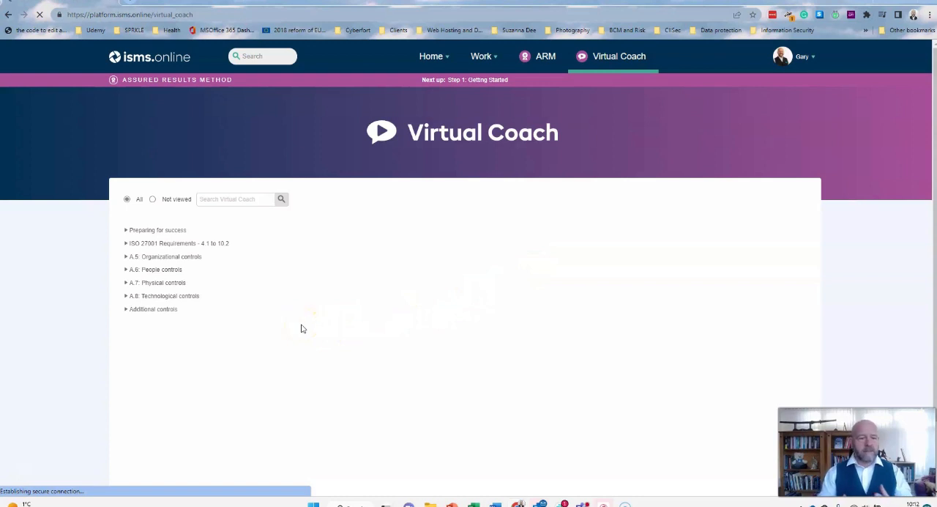
left_click(158, 229)
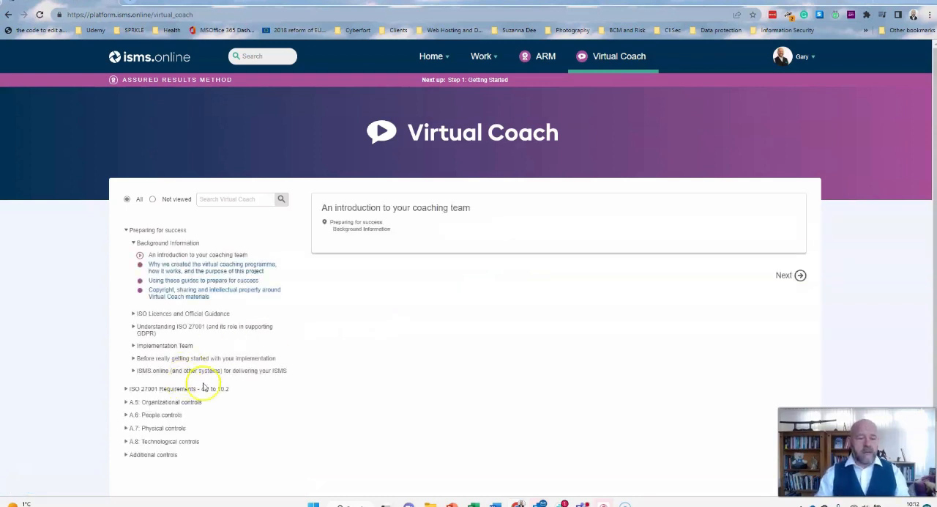
left_click(164, 346)
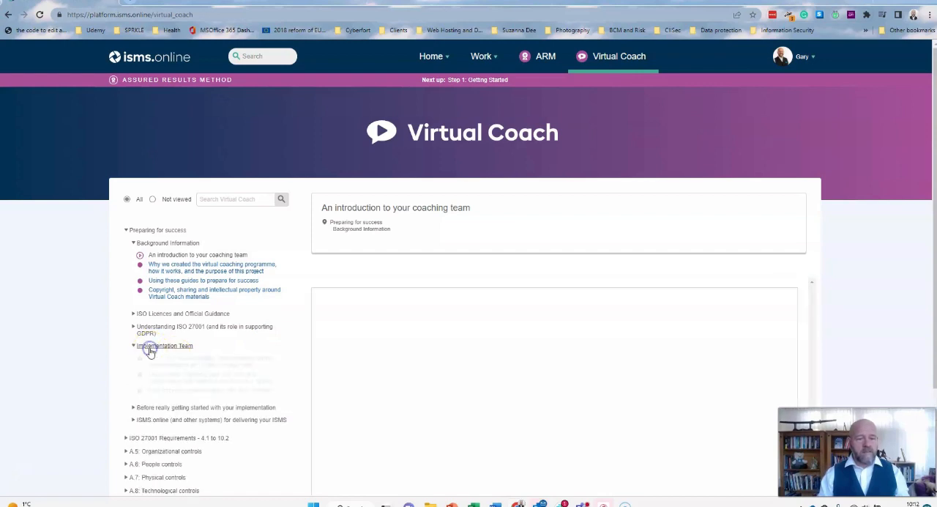
left_click(164, 345)
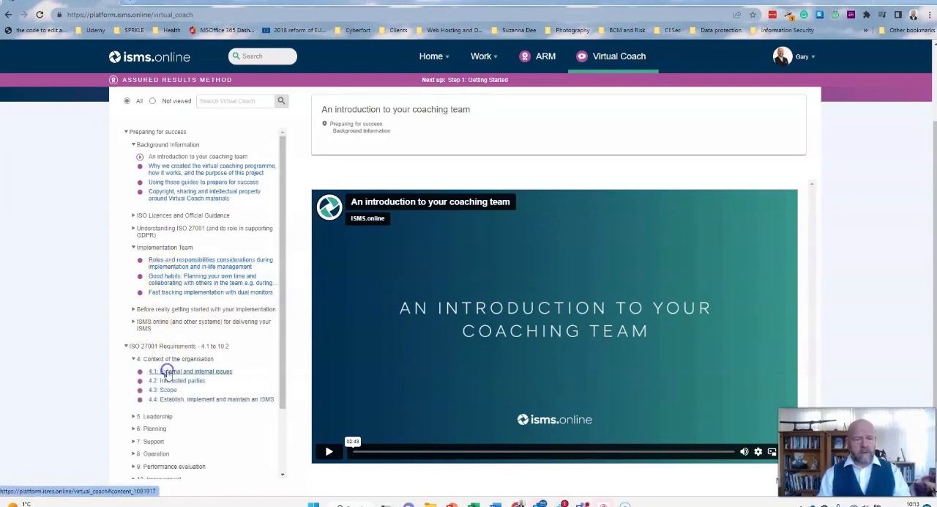
left_click(192, 371)
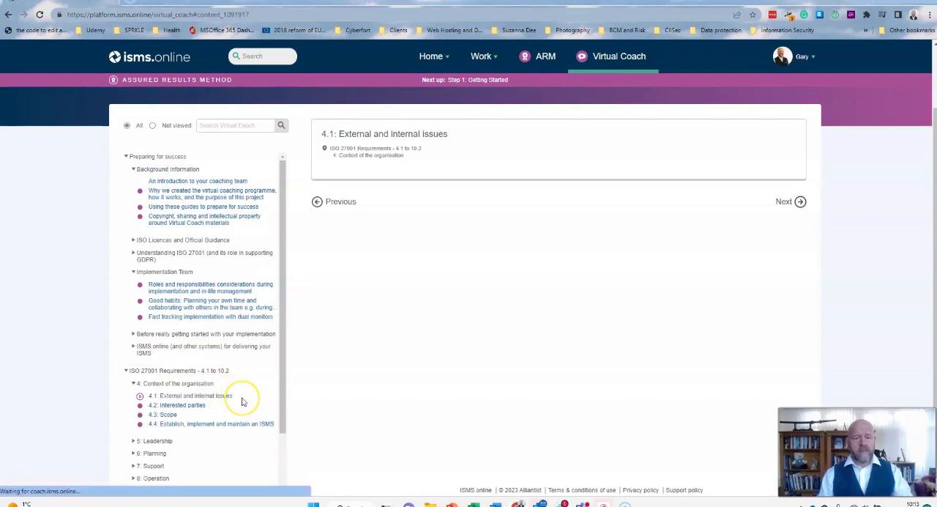
left_click(190, 395)
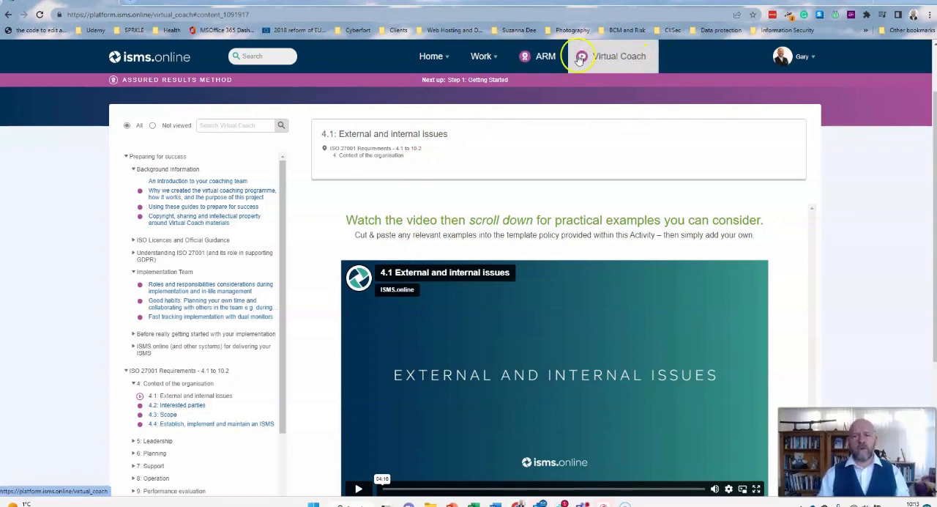
mouse_move(605, 61)
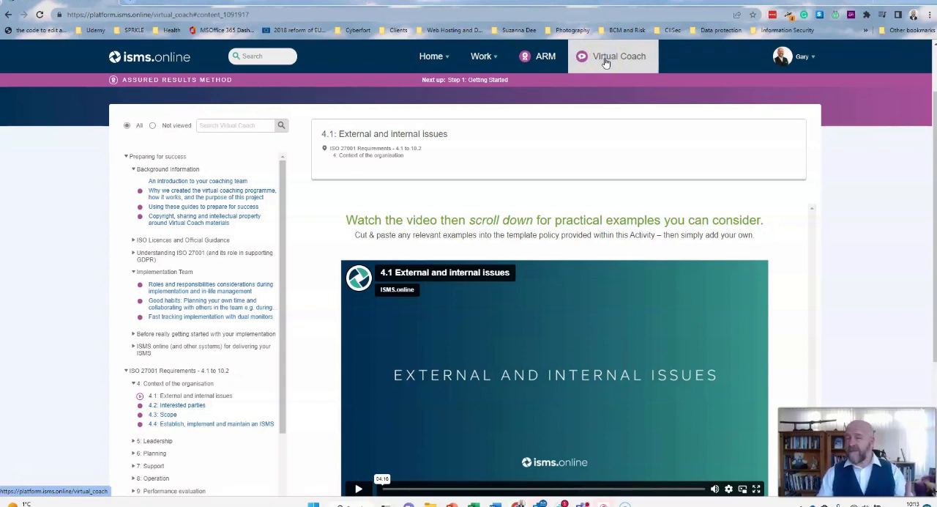
From the Work menu's ISMS reports, choose Overview to list Annex A controls with applicability.
left_click(431, 55)
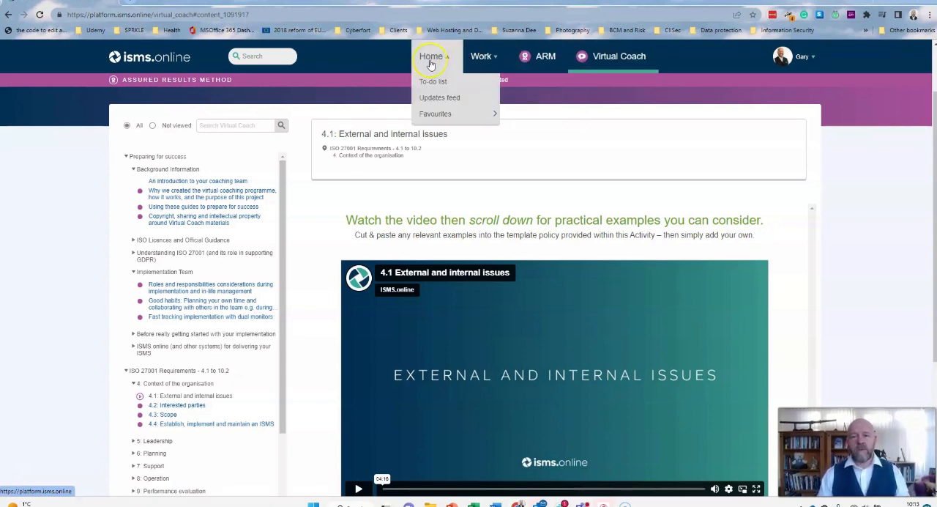
left_click(480, 56)
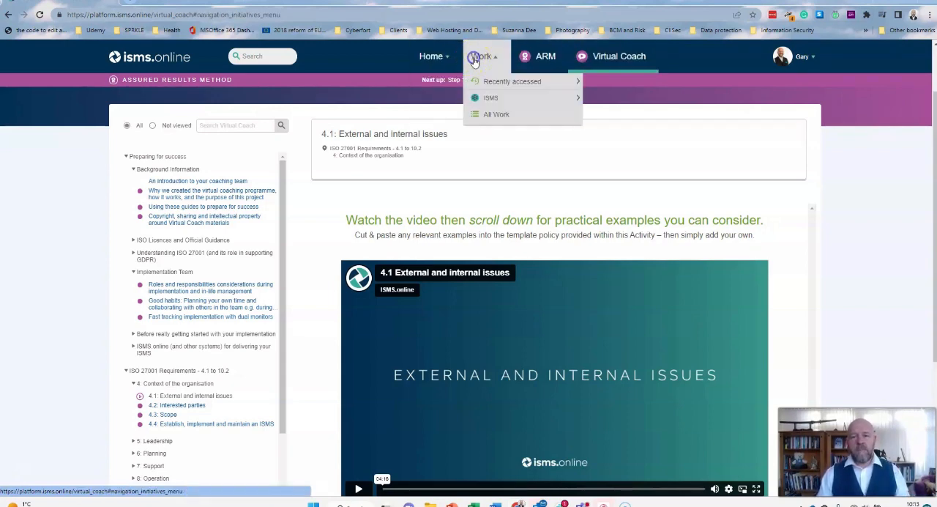
left_click(480, 55)
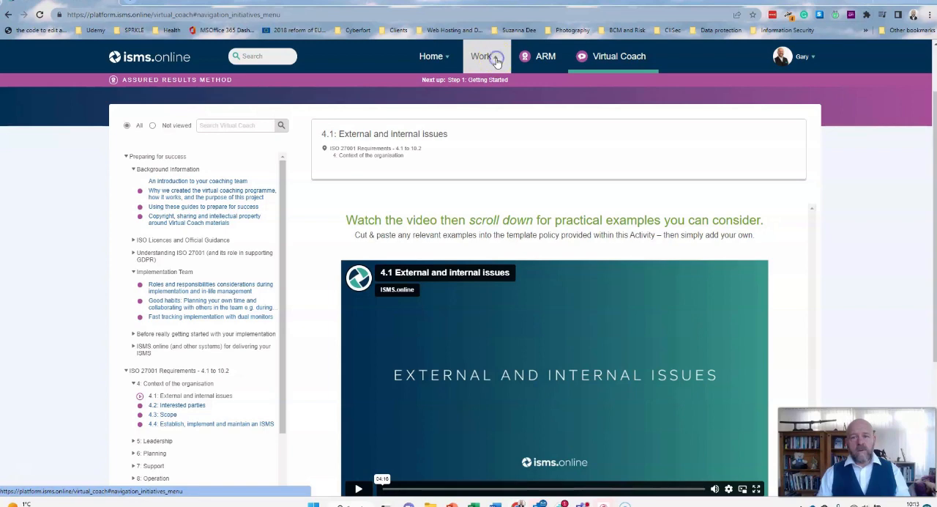
left_click(481, 56)
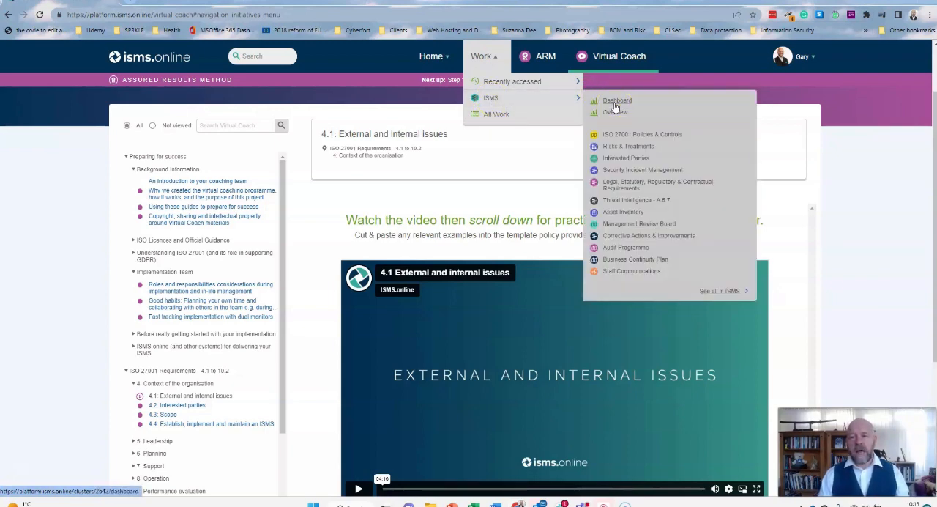
left_click(615, 112)
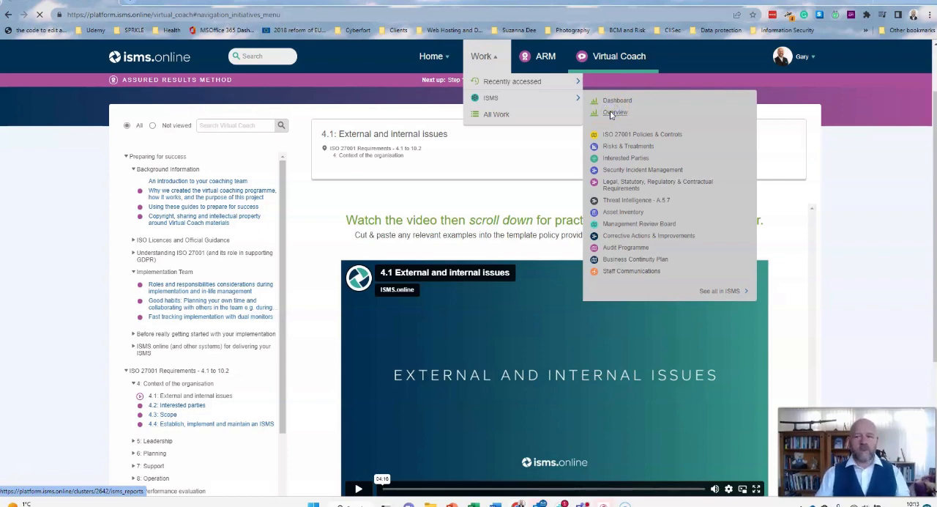
left_click(616, 111)
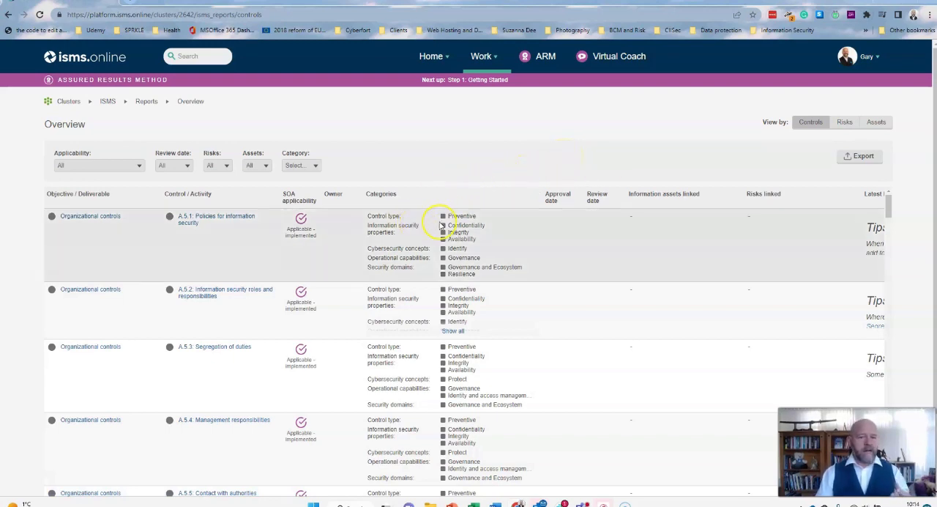
mouse_move(492, 246)
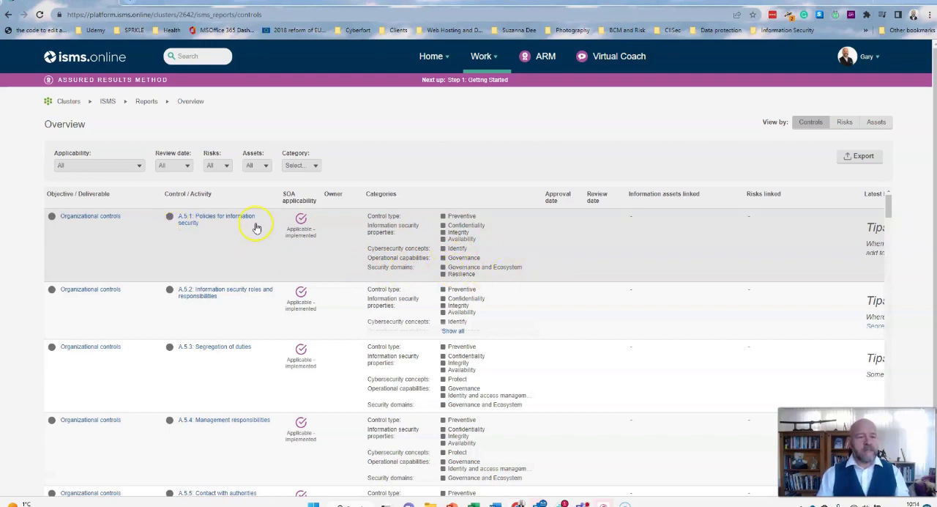
mouse_move(380, 214)
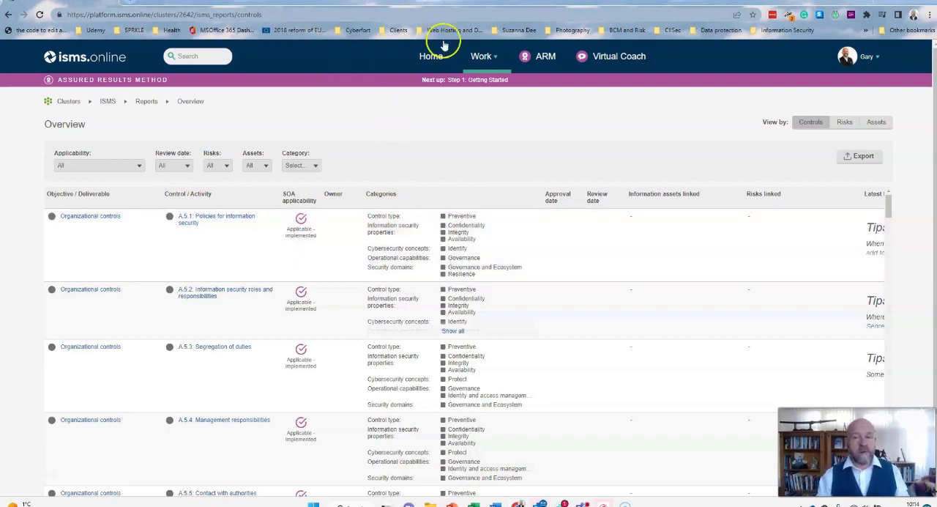
Review the dashboard cards for asset inventory, risks, audit programme and ISO 27001 controls.
left_click(482, 56)
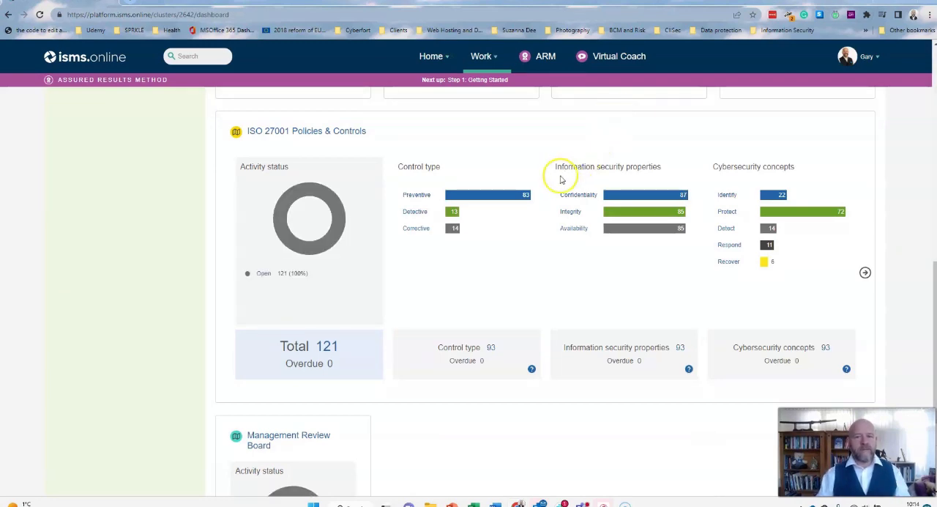
scroll("down", 3)
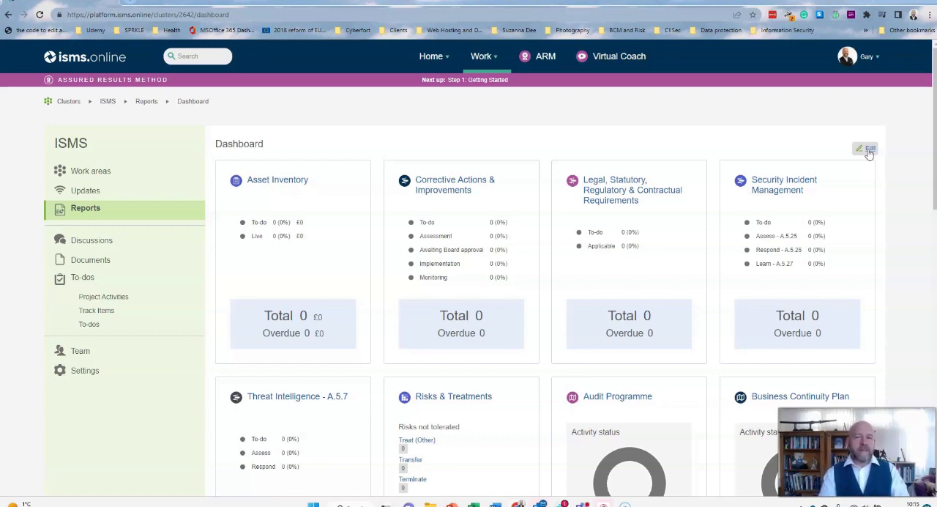
mouse_move(819, 196)
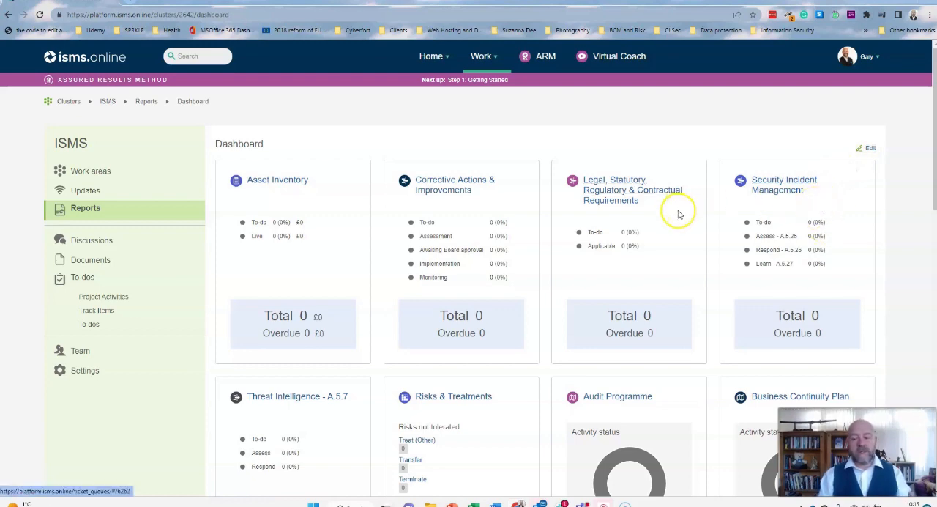
scroll("down", 3)
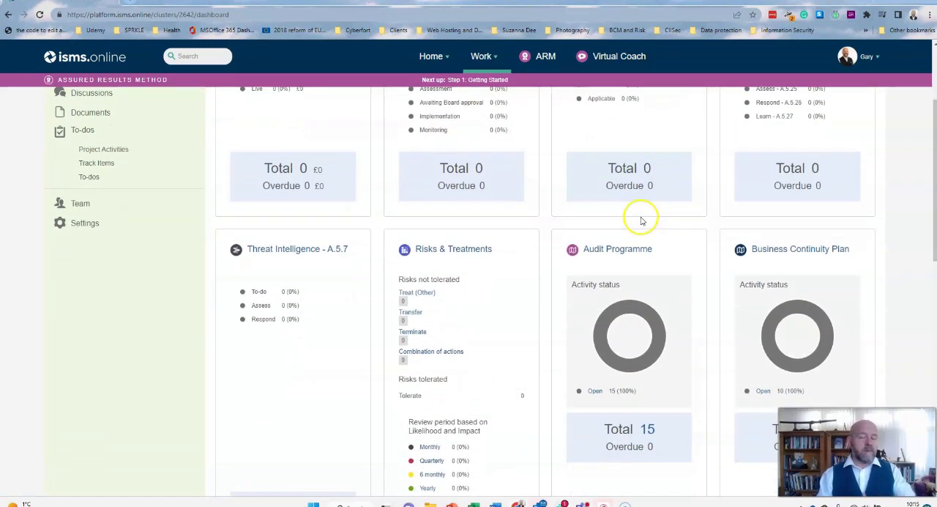
scroll("down", 3)
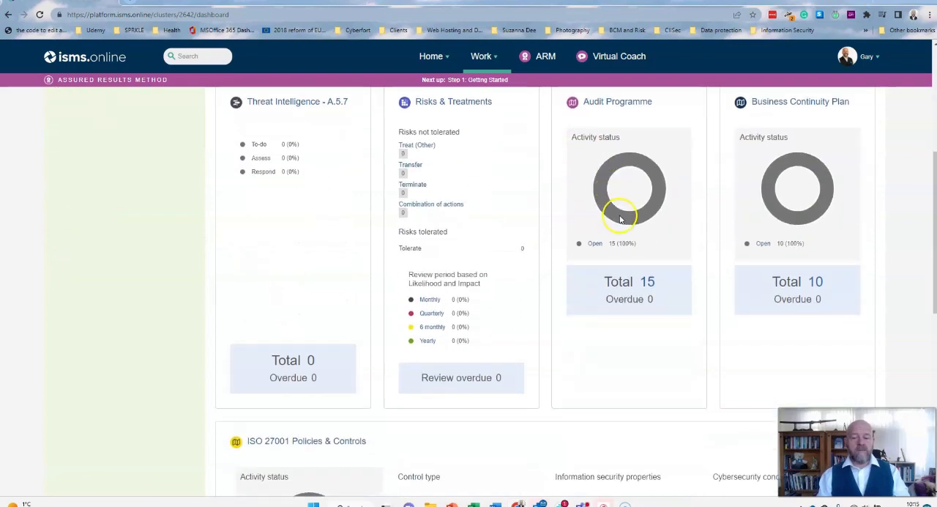
scroll("down", 3)
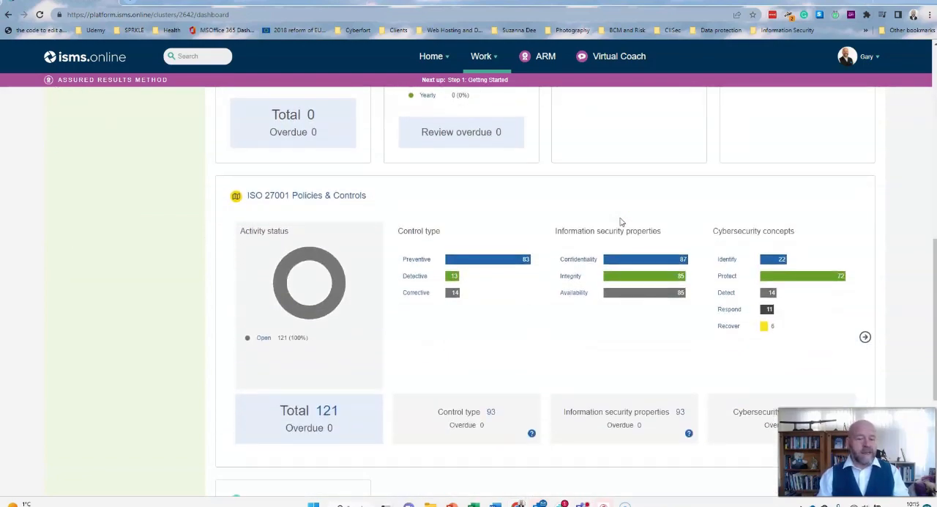
scroll("down", 3)
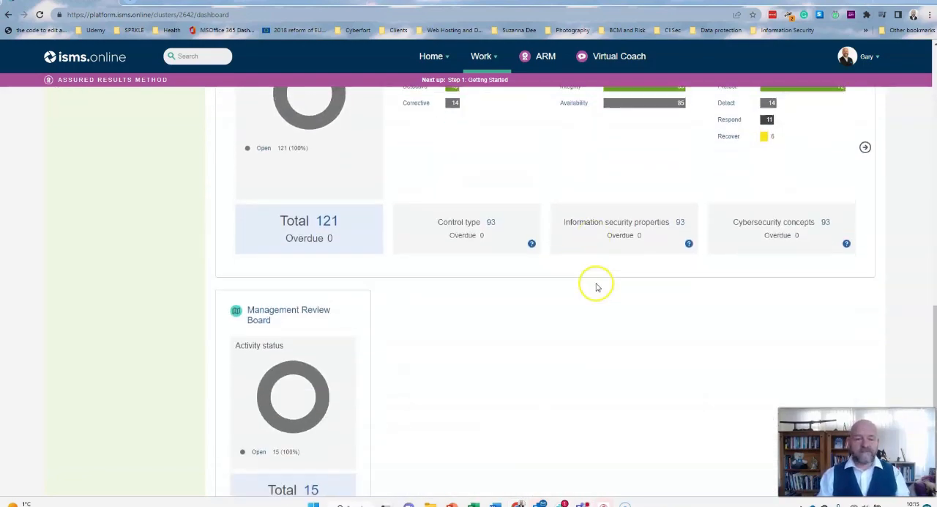
left_click(482, 56)
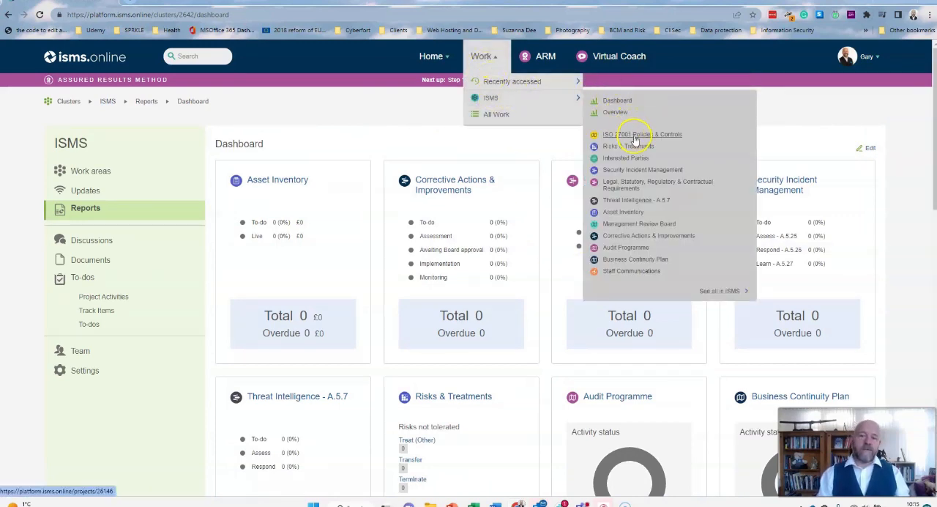
Enter ISO 27001 Policies & Controls and expand clause 4 to show sub-requirements 4.1–4.4.
left_click(641, 135)
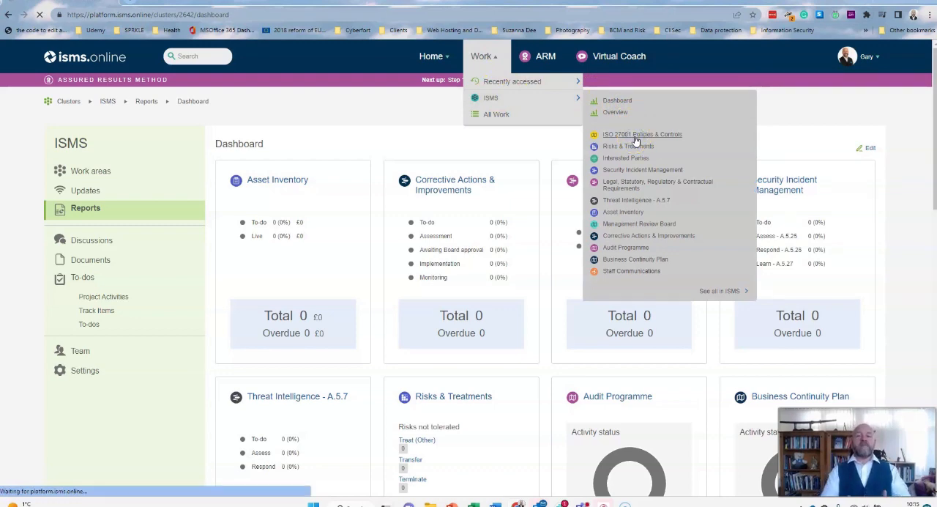
left_click(641, 135)
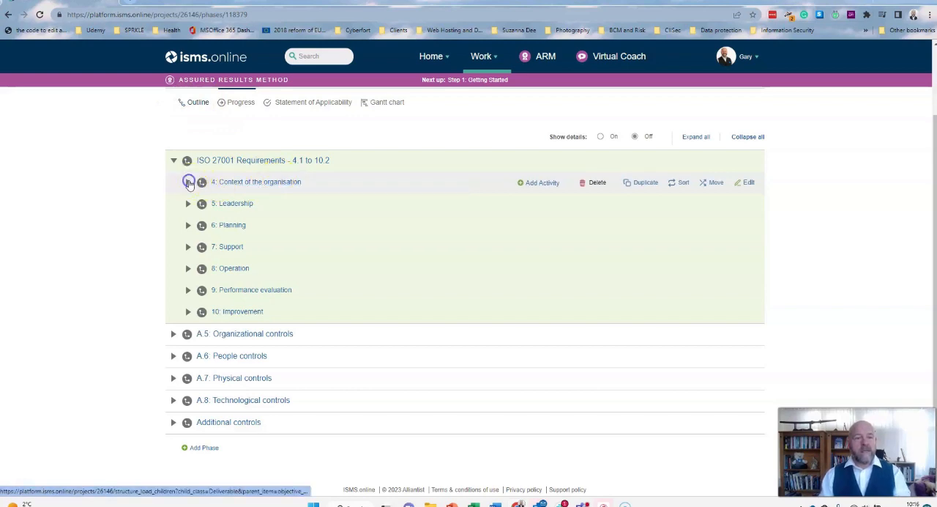
left_click(187, 182)
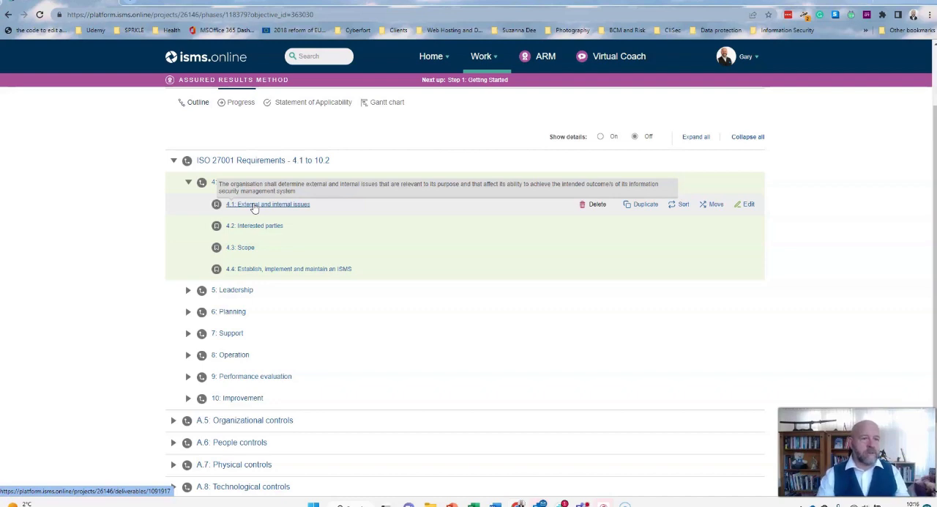
Show the 4.1 External and internal issues activity page with its tips and 'What we do' guidance.
left_click(286, 204)
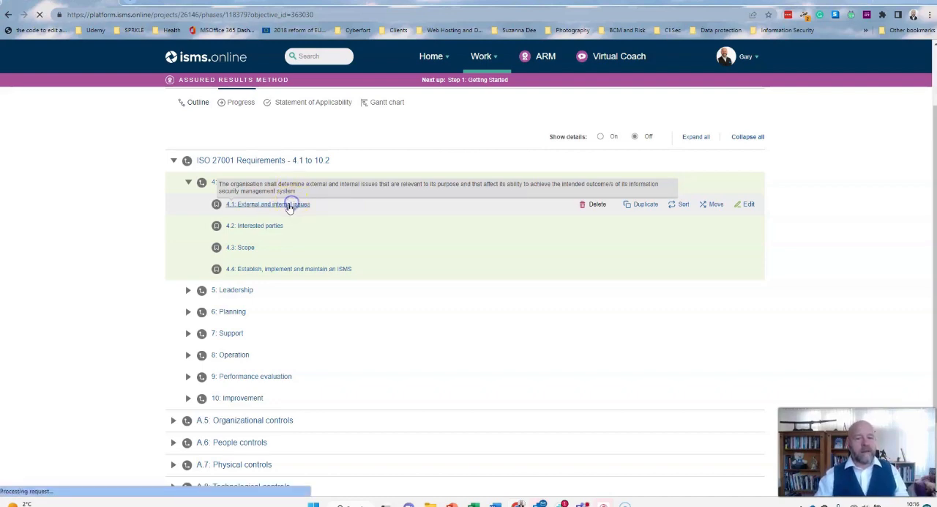
left_click(267, 203)
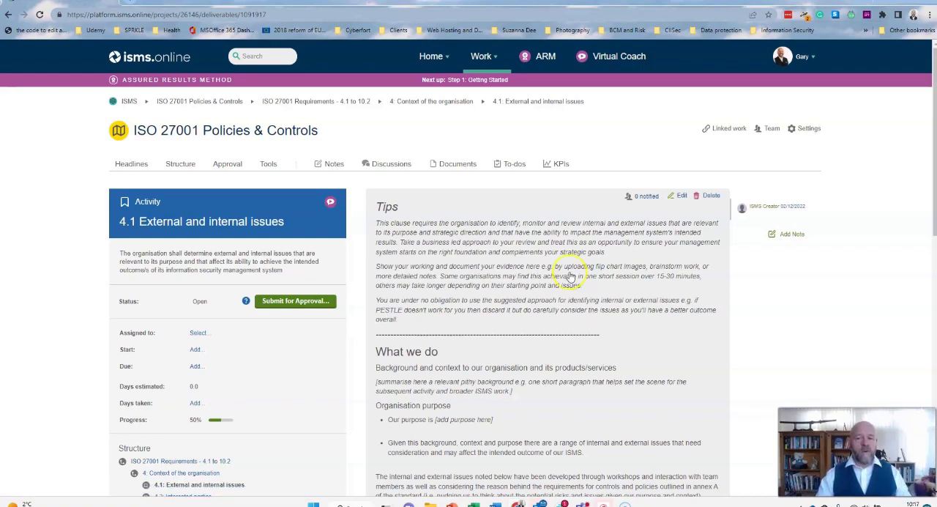
scroll("down", 3)
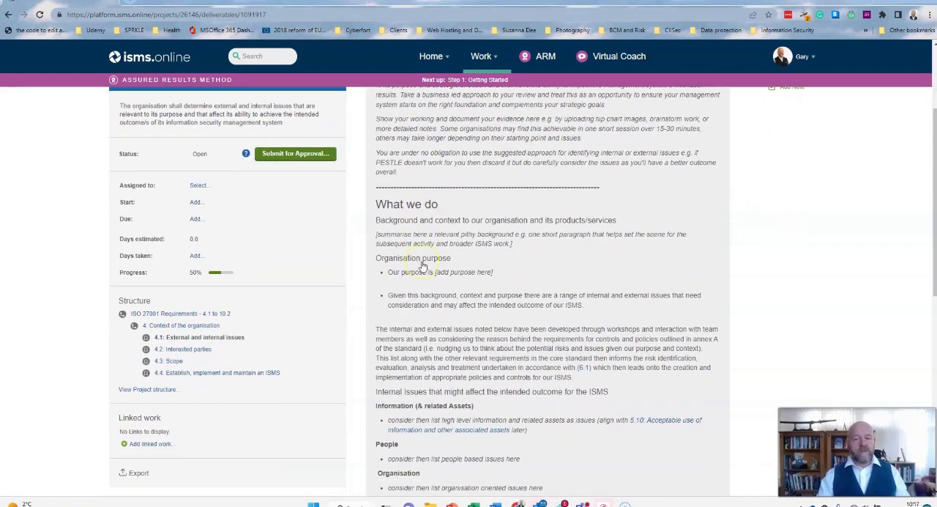
mouse_move(524, 303)
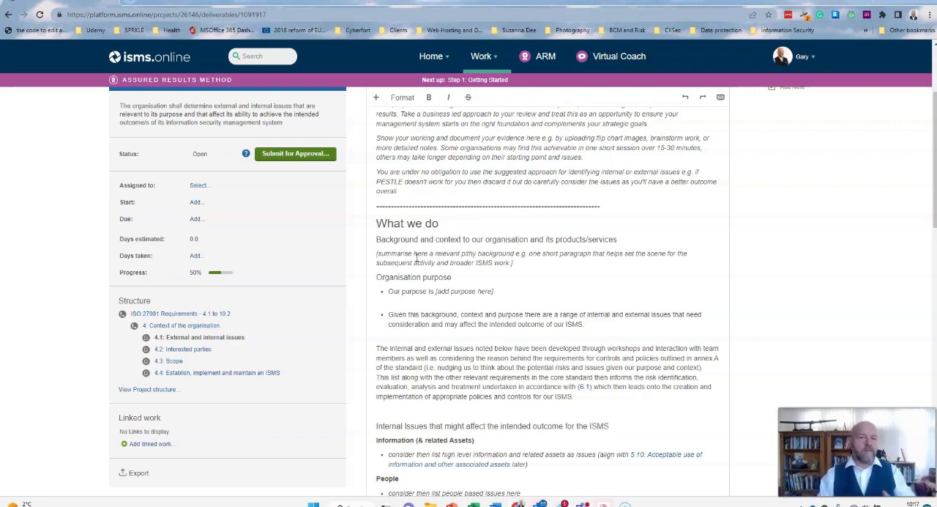
left_click(379, 253)
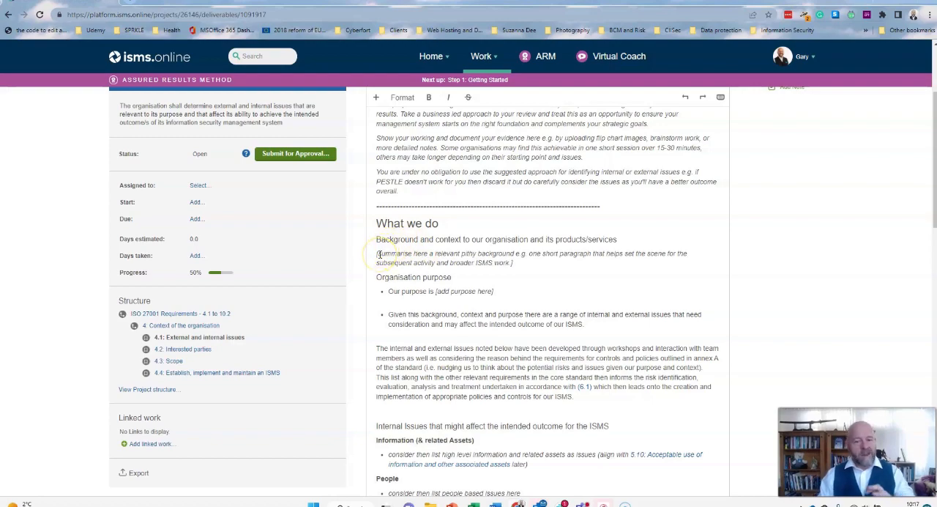
scroll("down", 3)
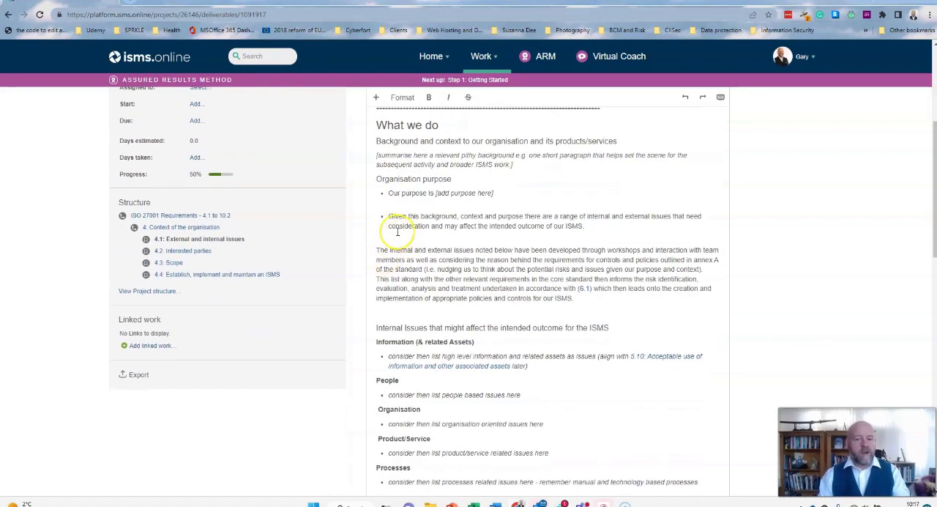
mouse_move(374, 152)
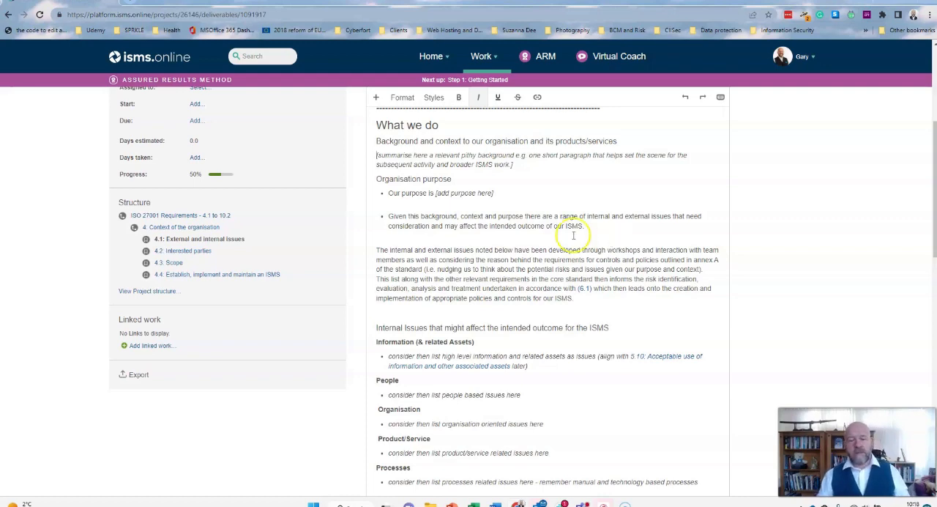
scroll("down", 3)
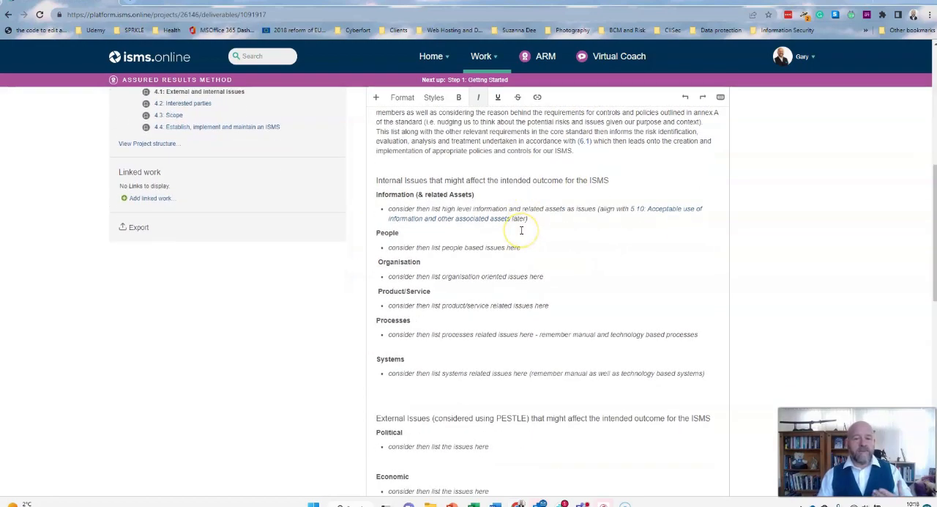
scroll("down", 3)
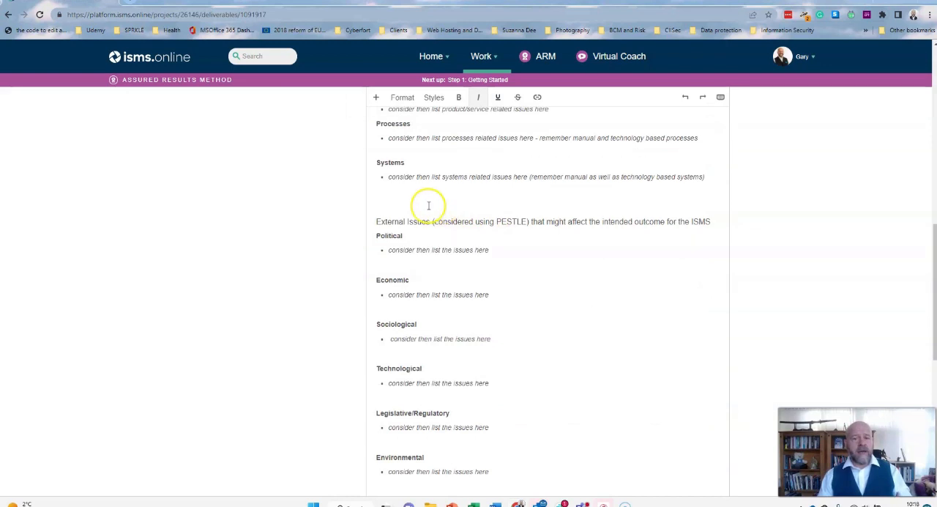
scroll("down", 3)
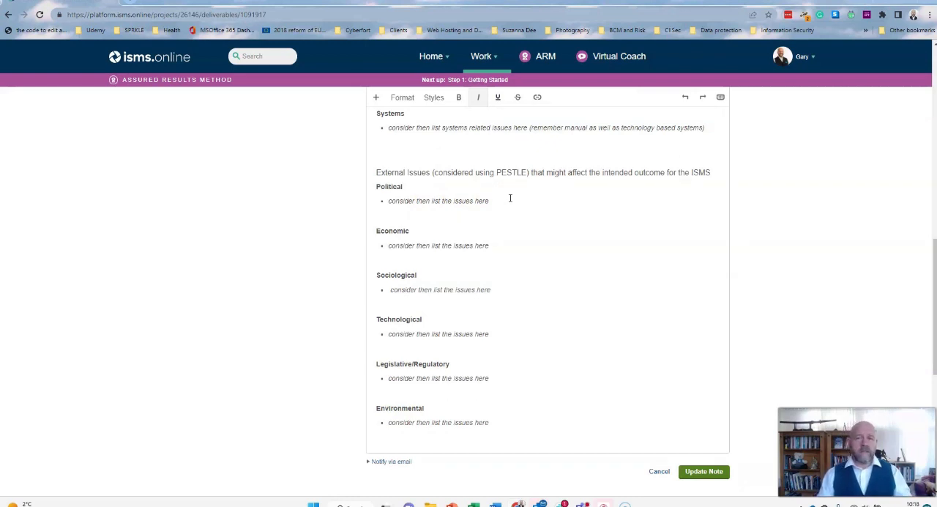
scroll("down", 3)
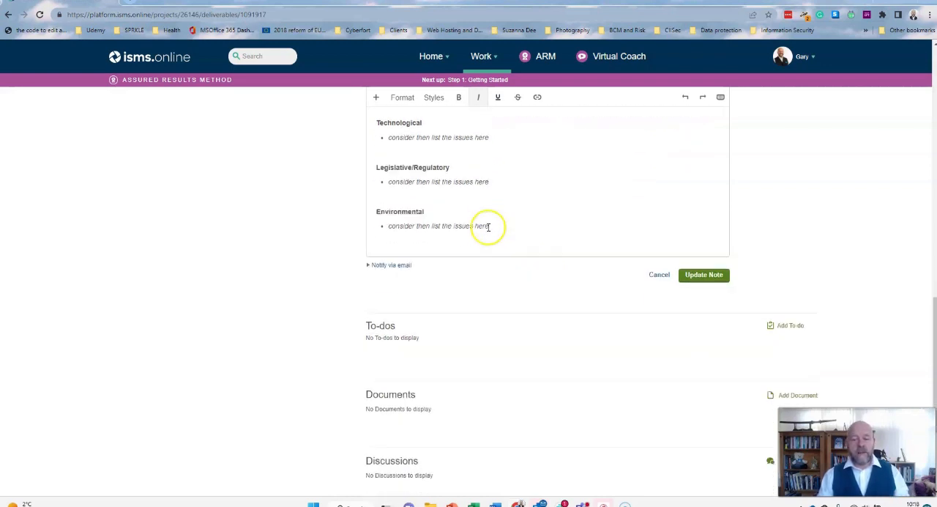
scroll("down", 3)
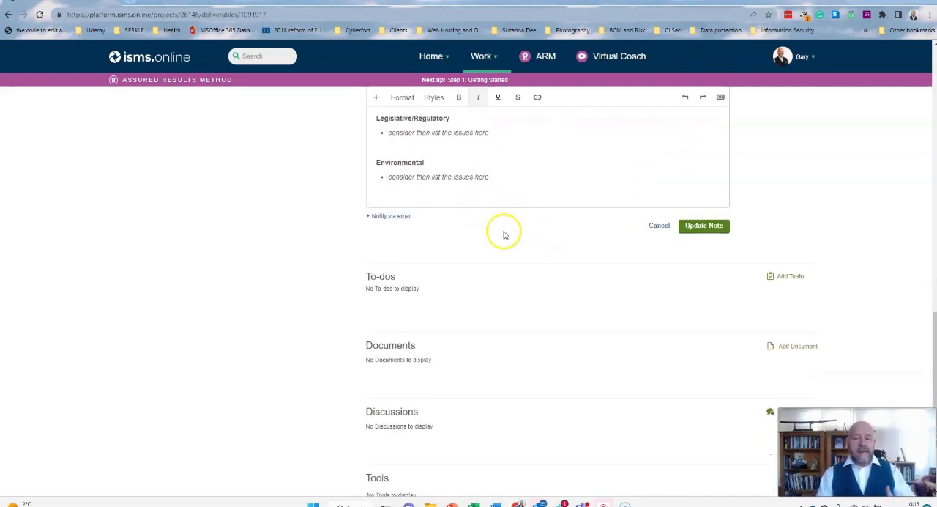
mouse_move(418, 284)
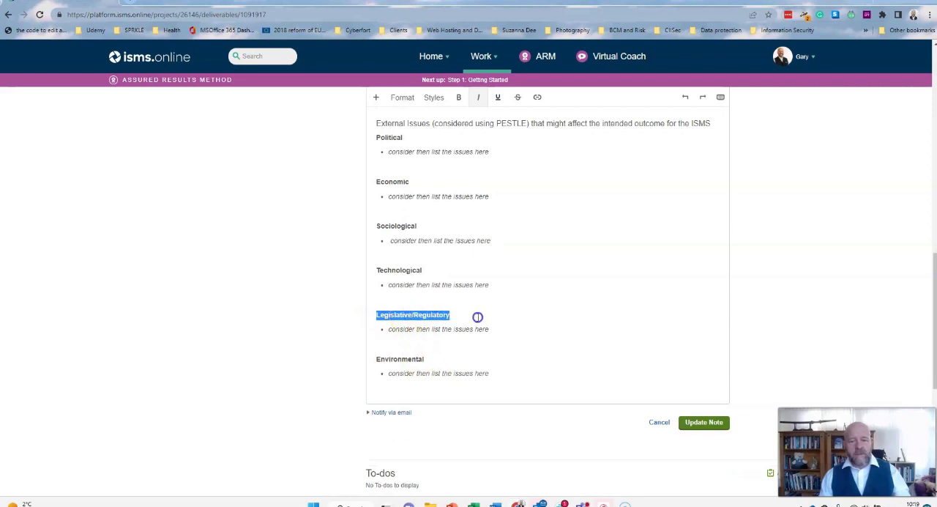
scroll("down", 3)
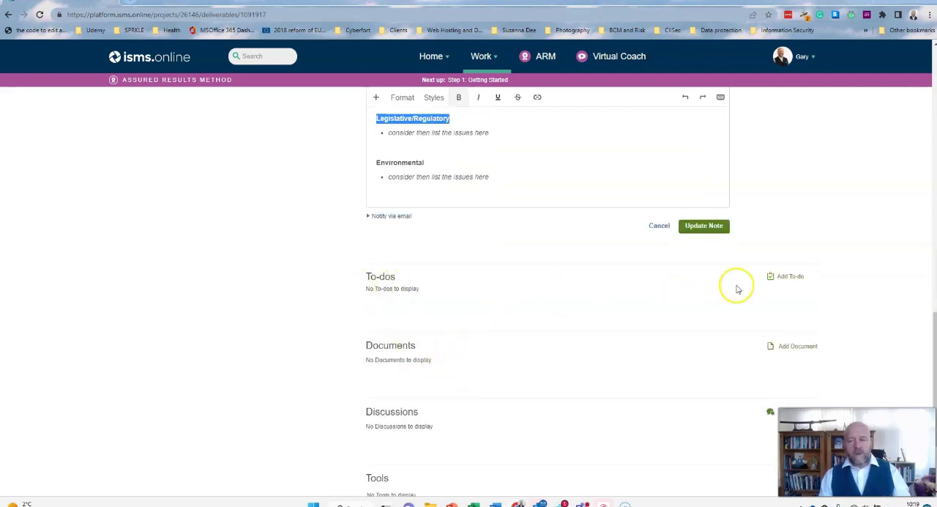
Draft a to-do on legislative issues noting 'Just wondering about AML... to include here', then discard it unsaved.
left_click(791, 276)
type("Please provide details on")
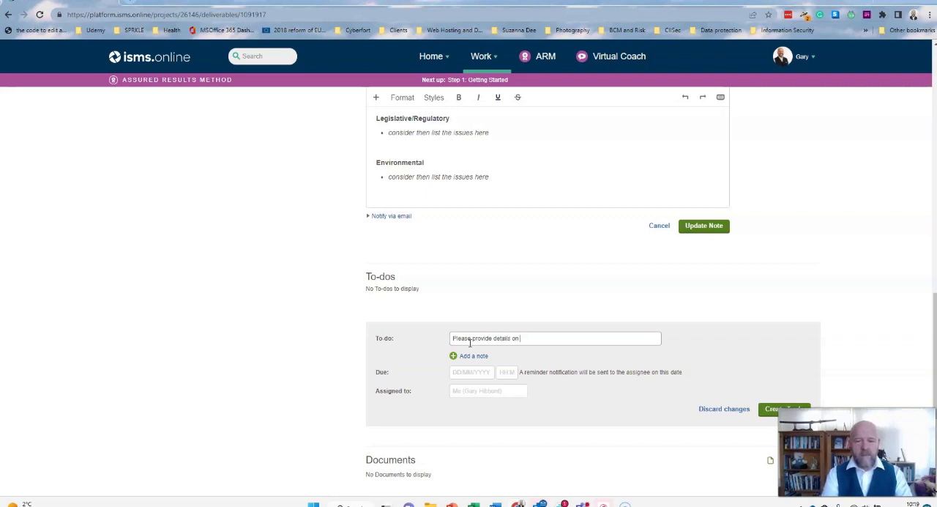
type("legislative issues...")
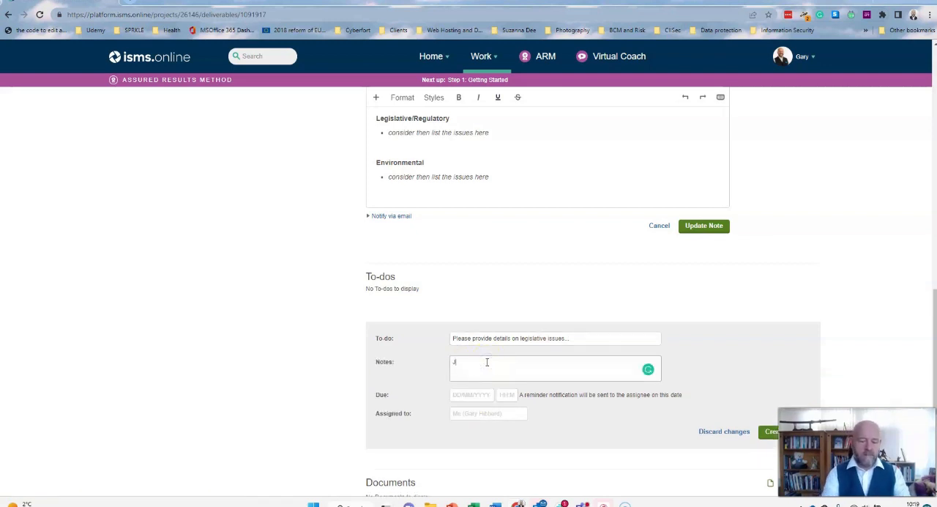
type("Just wondering a")
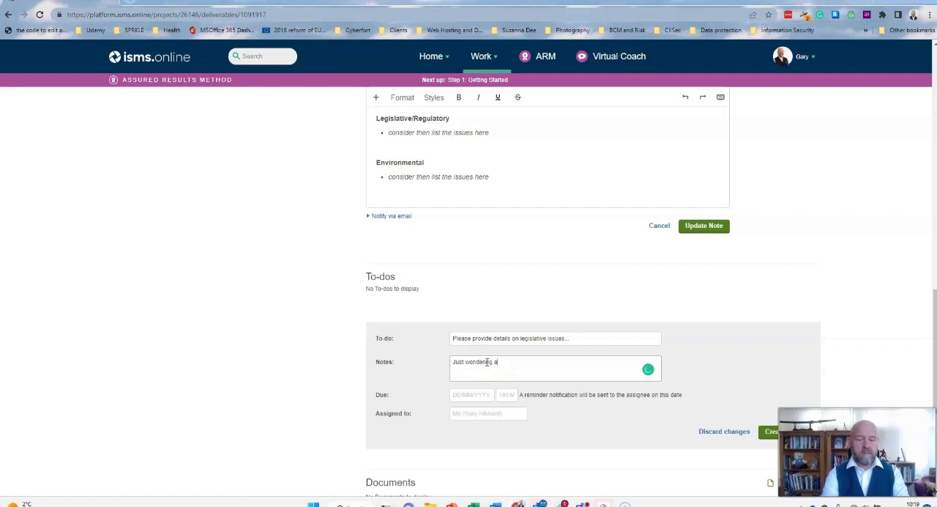
type("about")
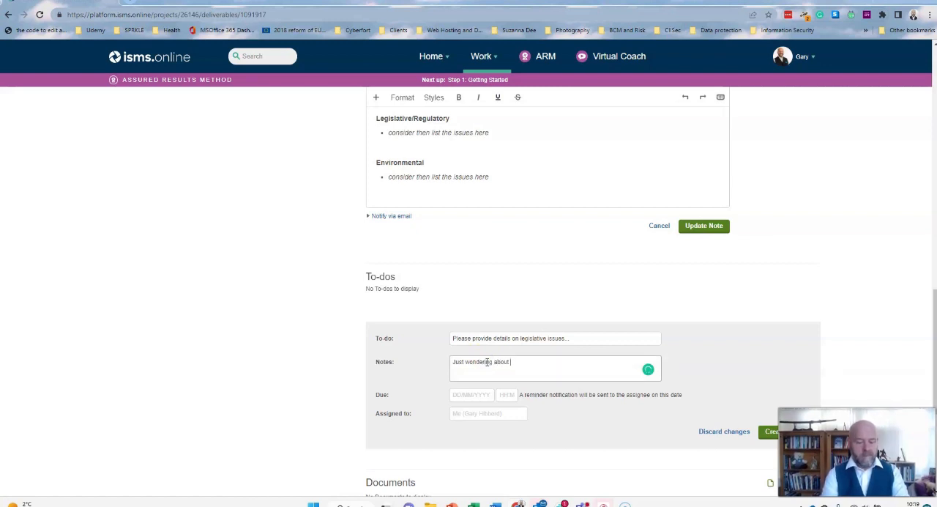
type("AML? Do we nee")
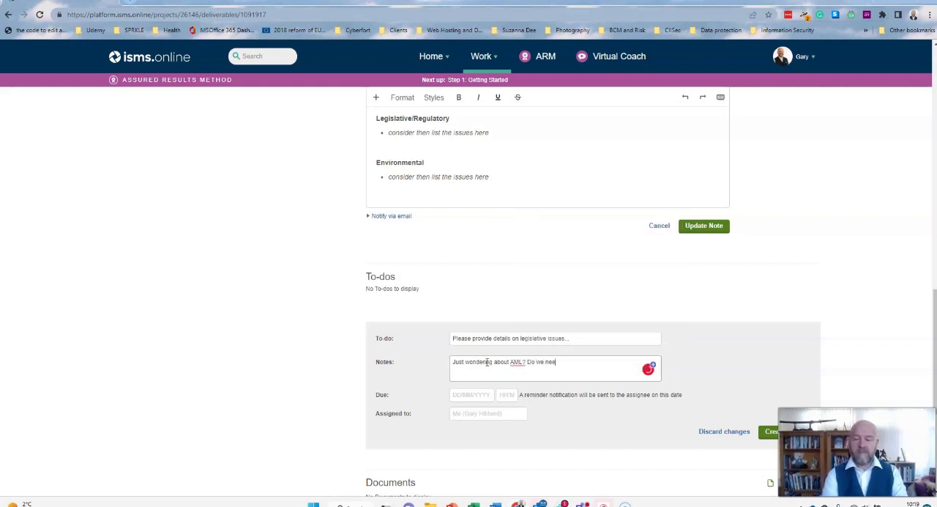
type("d to include here?")
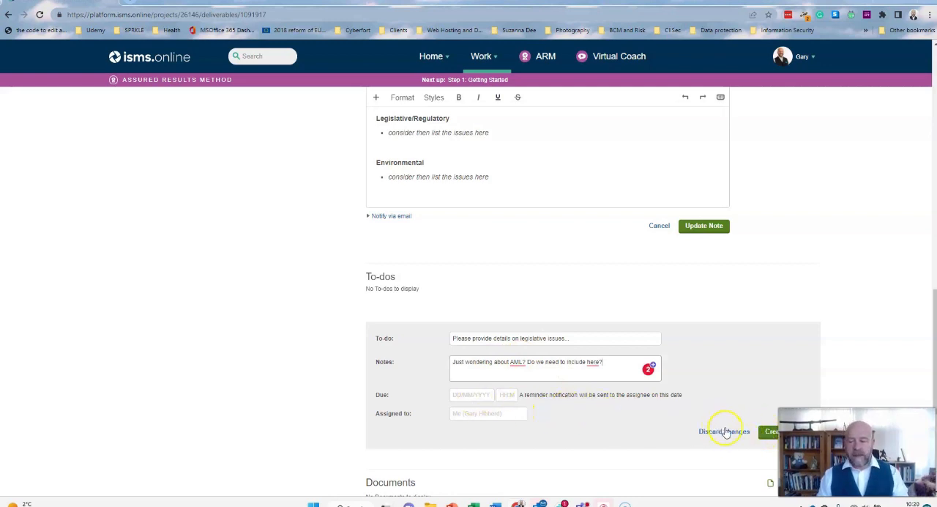
left_click(723, 430)
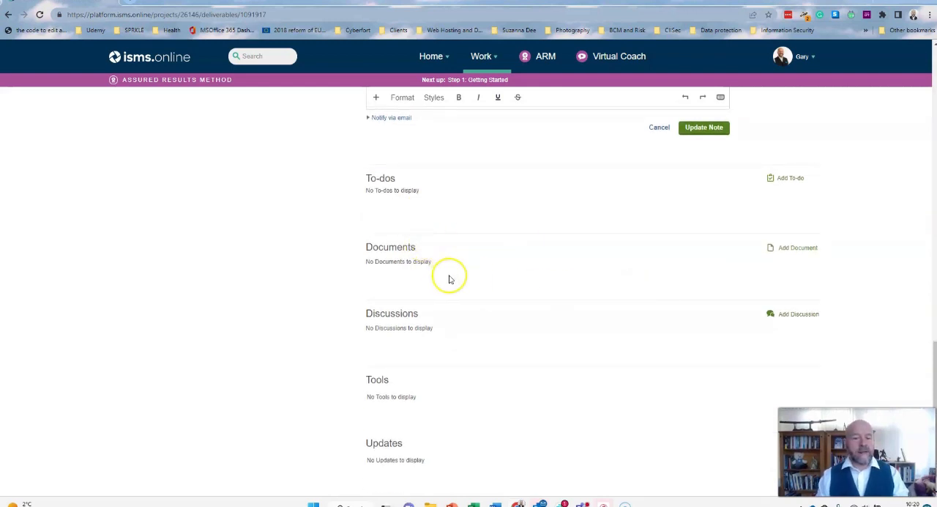
scroll("down", 3)
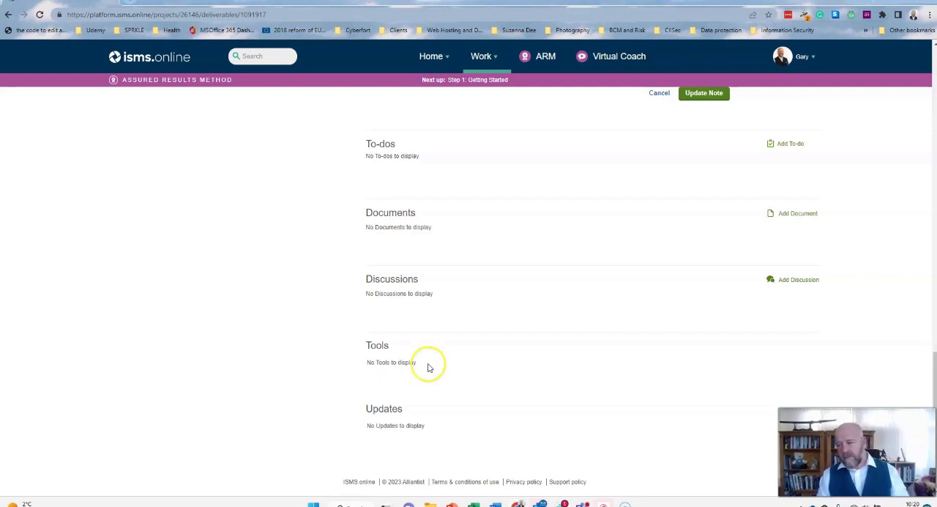
mouse_move(422, 367)
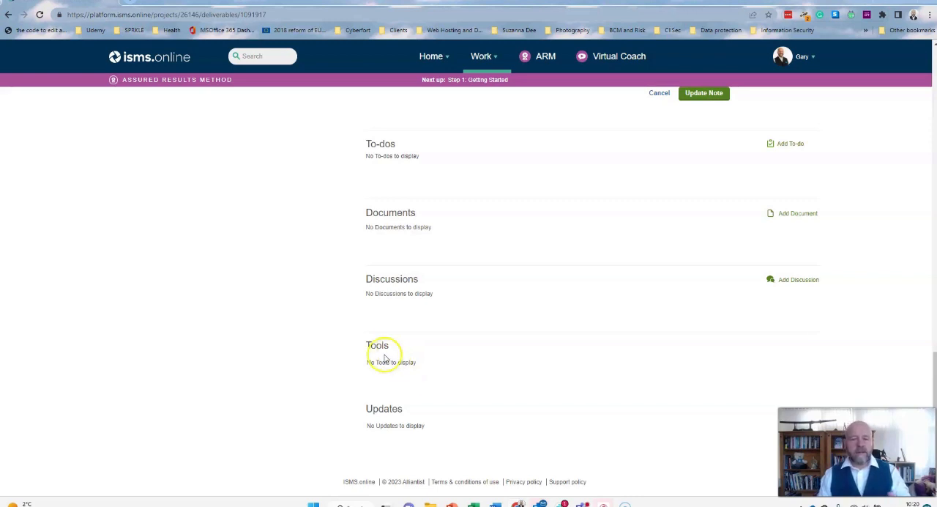
mouse_move(425, 371)
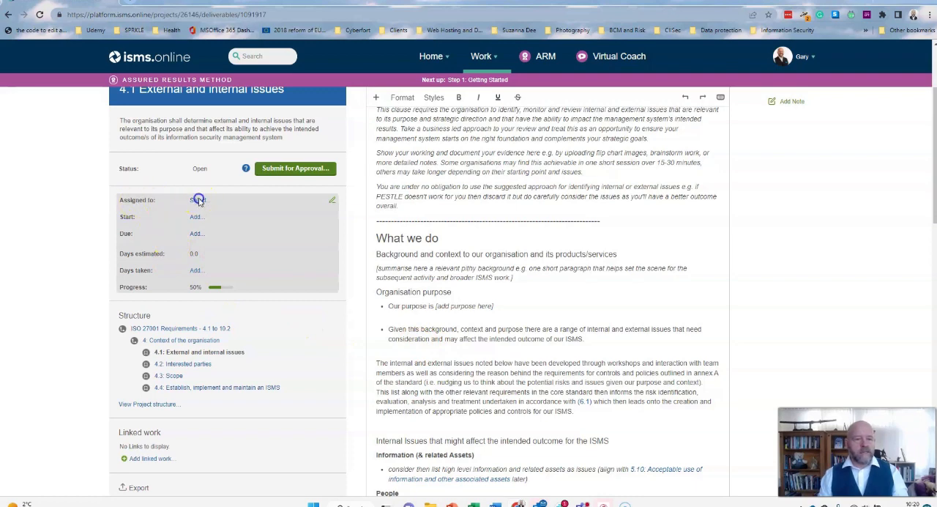
Edit the activity details, set Progress to 20% and save.
left_click(196, 200)
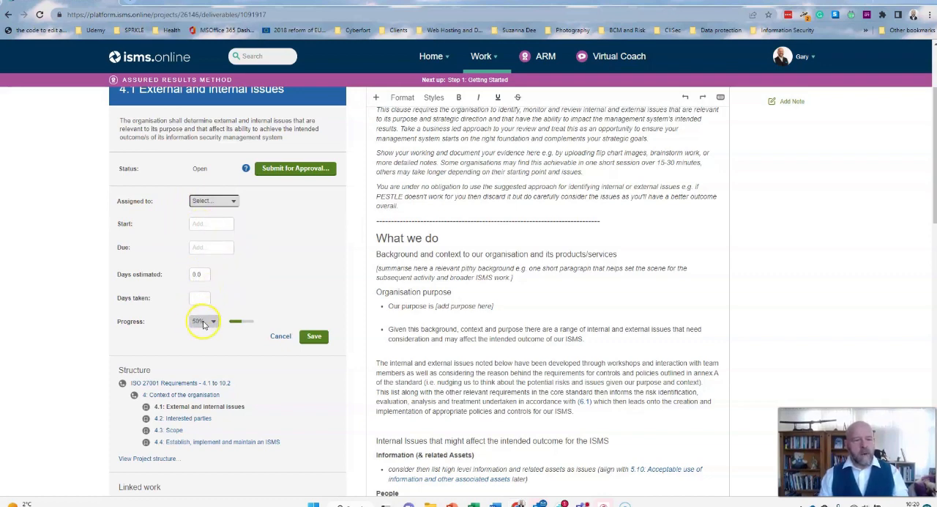
left_click(203, 321)
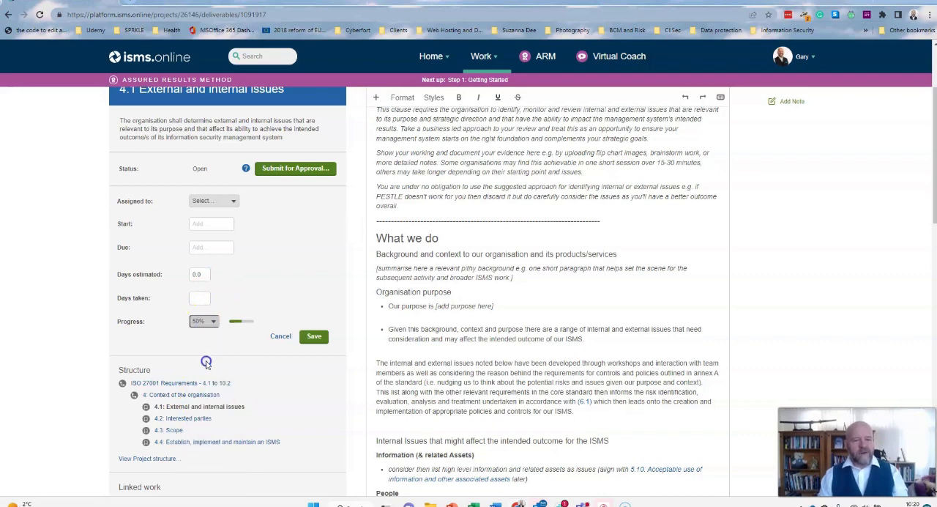
left_click(203, 321)
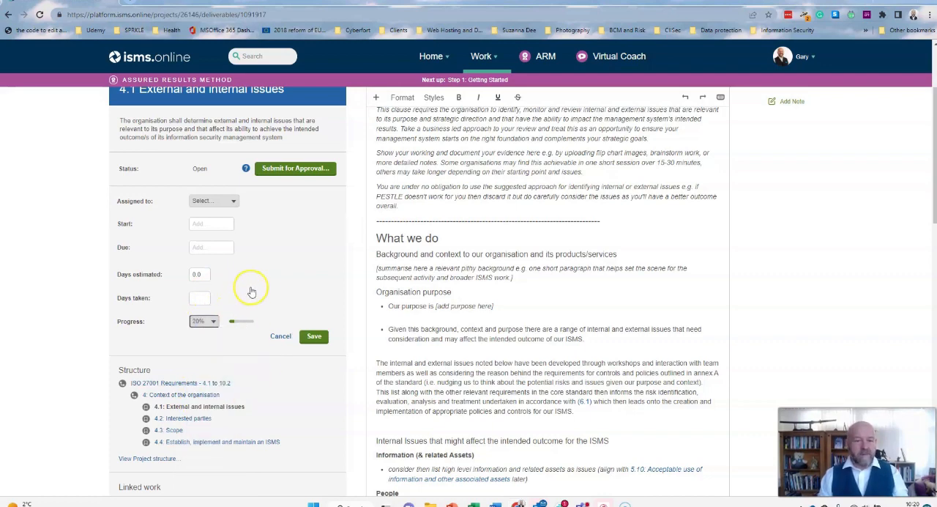
mouse_move(232, 211)
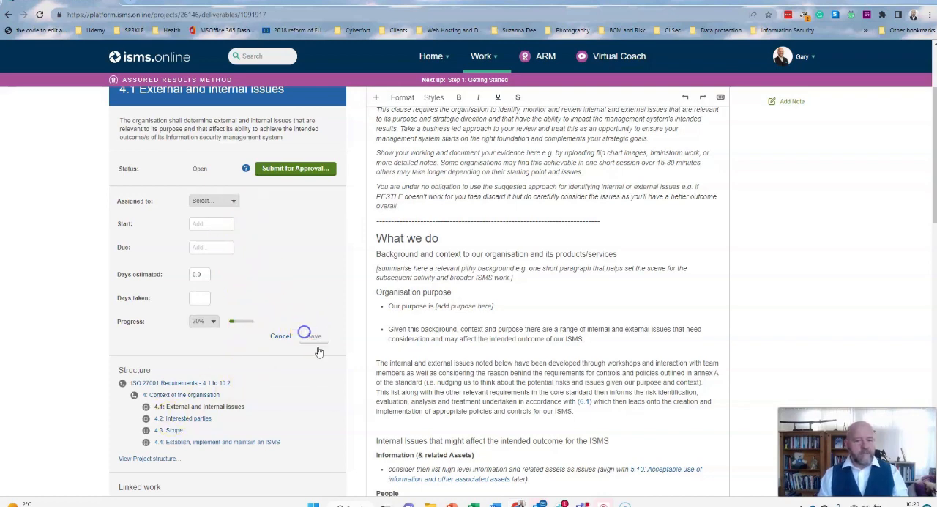
left_click(314, 336)
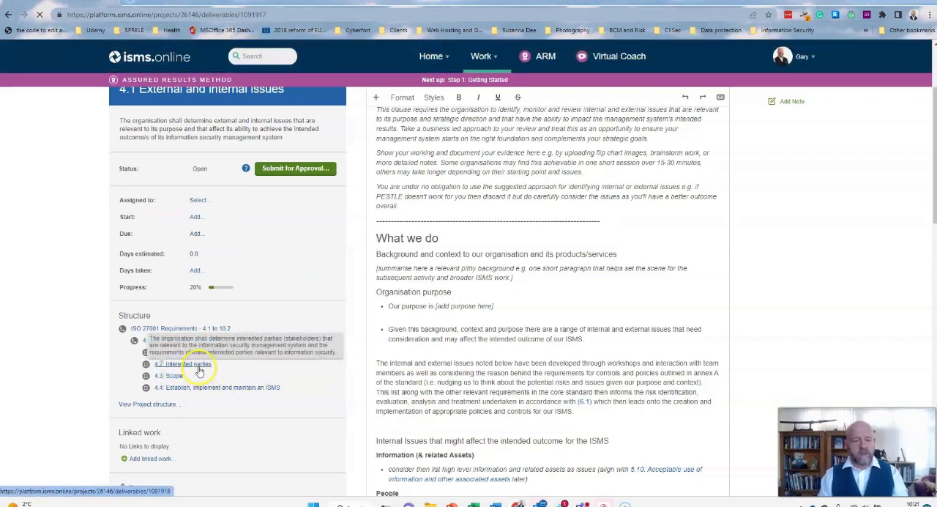
Show the 4.2 Interested parties page with its tips, implementation options and interested parties table guidance.
left_click(183, 365)
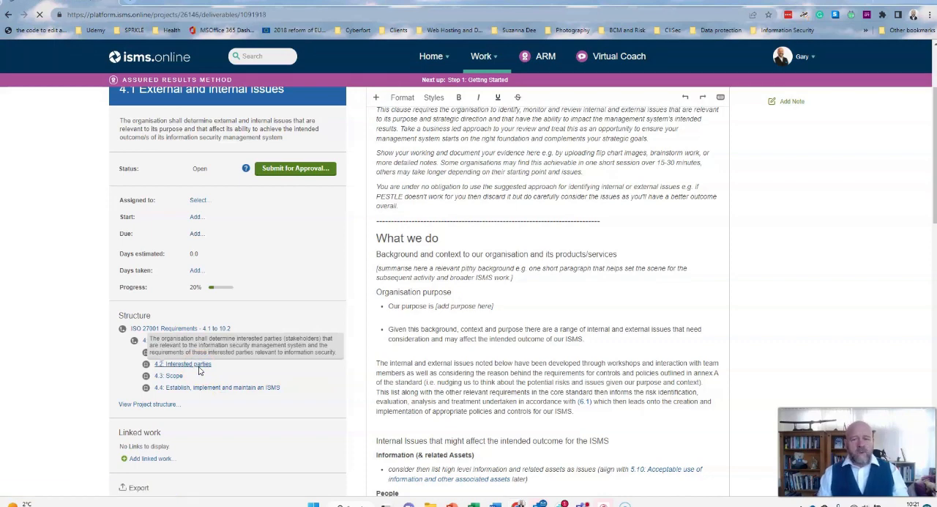
left_click(182, 365)
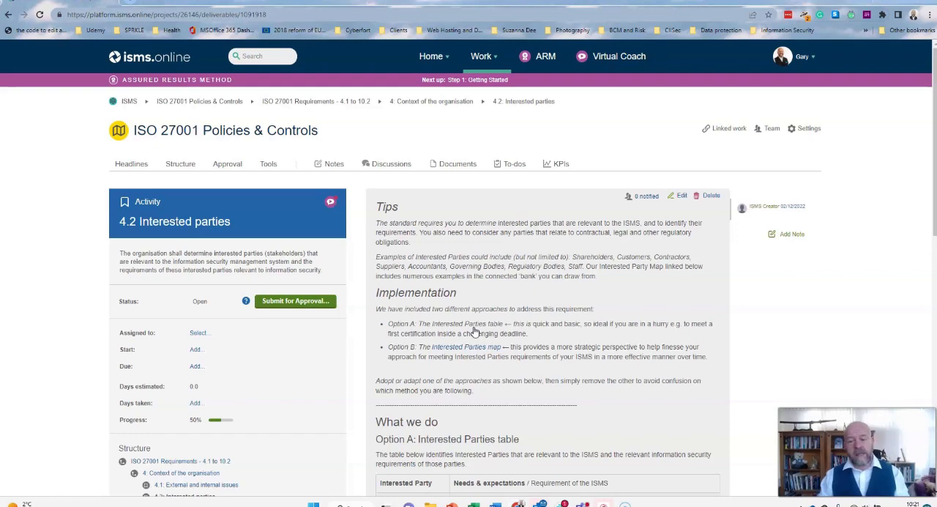
scroll("down", 3)
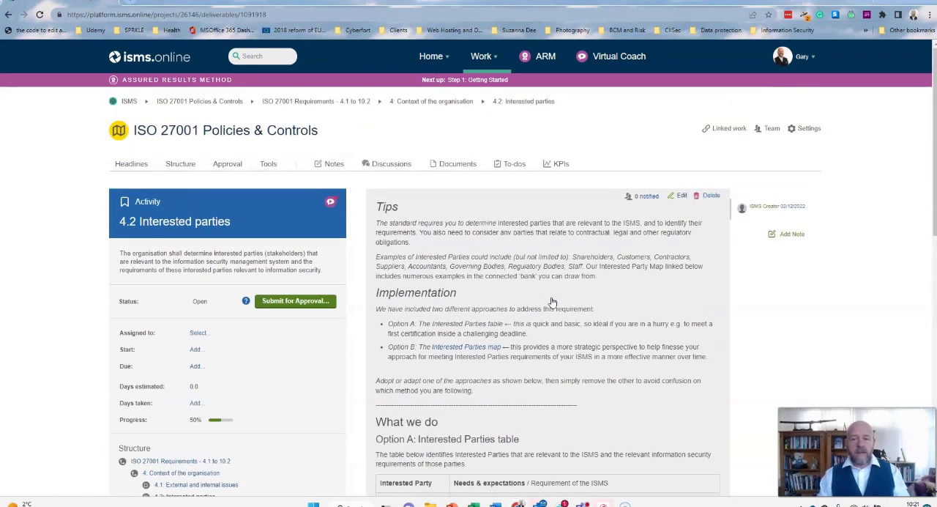
left_click(480, 56)
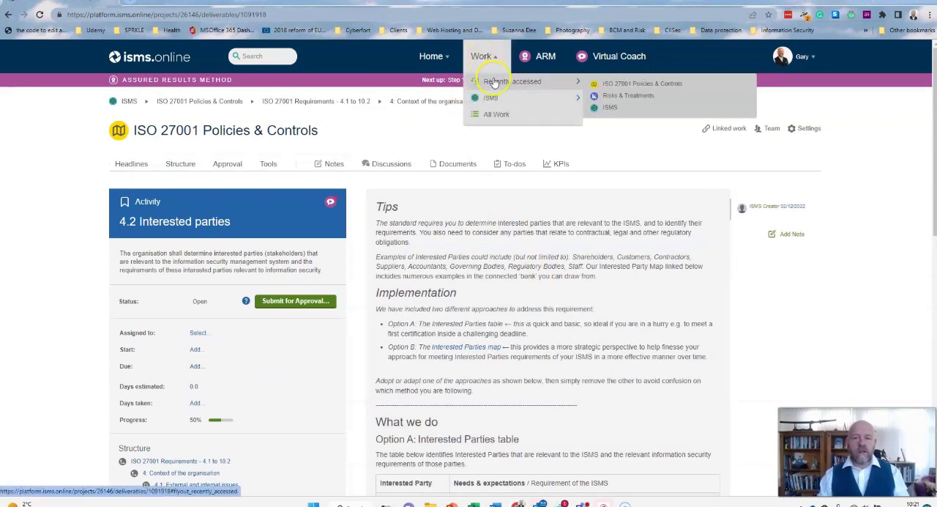
mouse_move(490, 96)
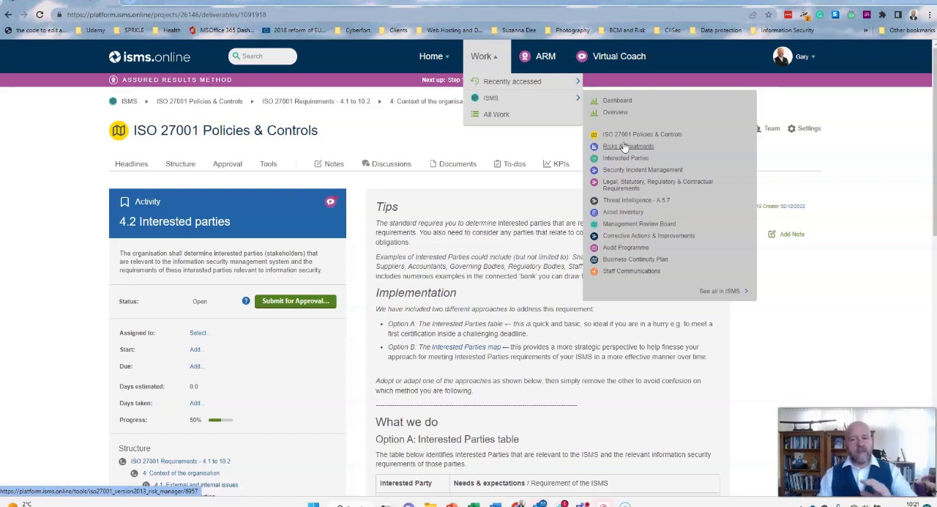
mouse_move(618, 242)
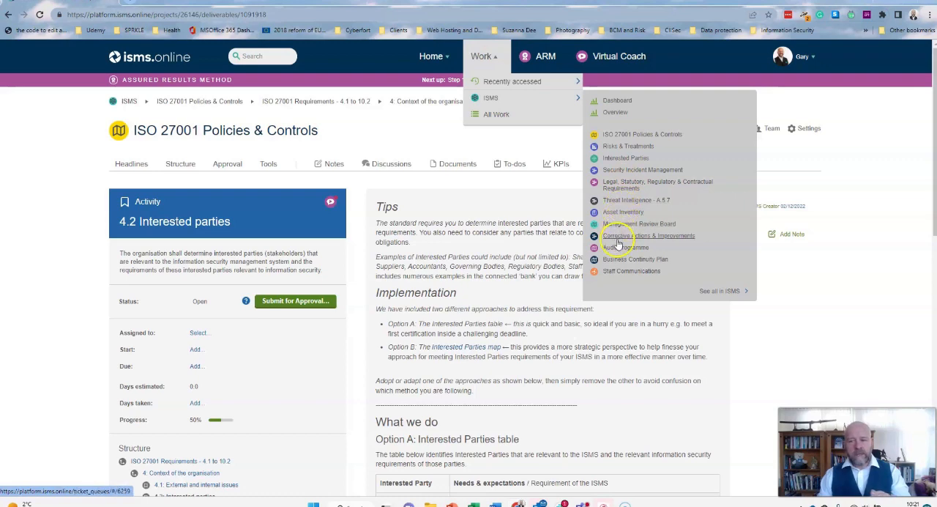
mouse_move(621, 158)
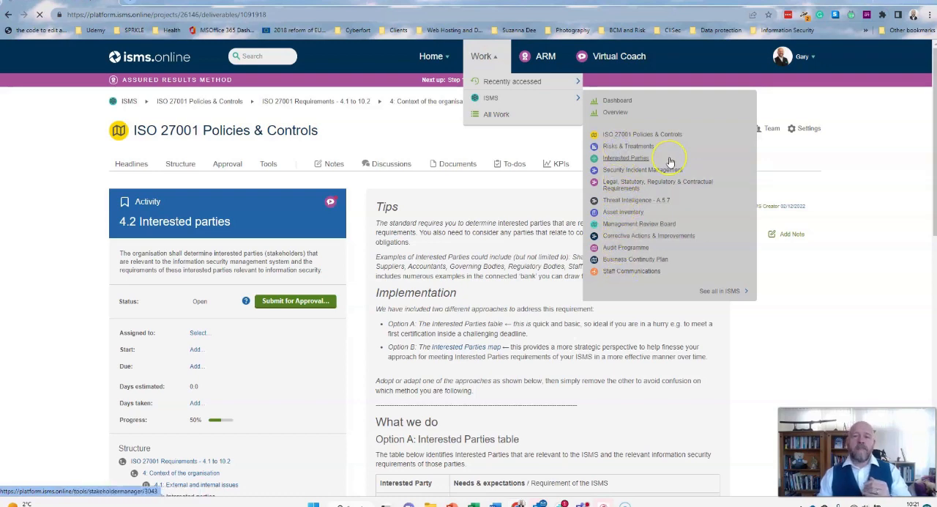
Show the Risks & Treatments area with its risk map grid and Risk Bank starting options.
left_click(627, 146)
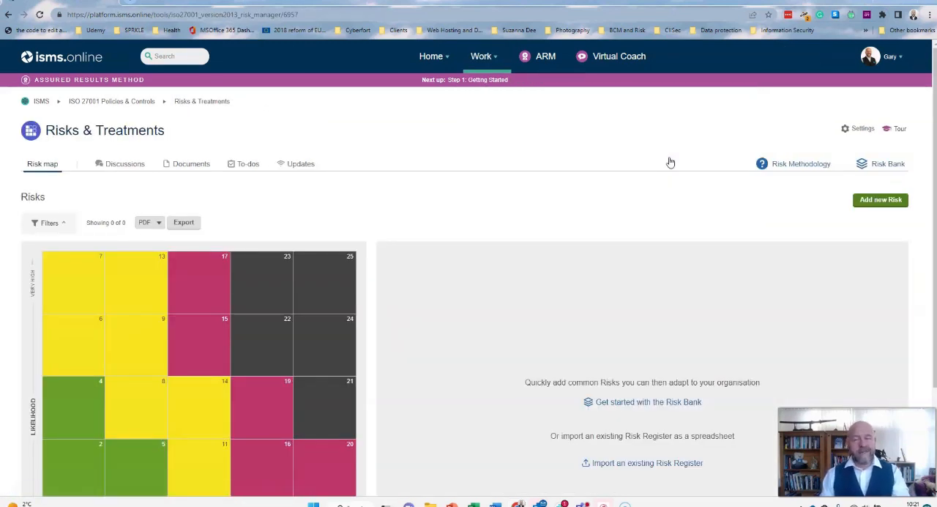
scroll("down", 3)
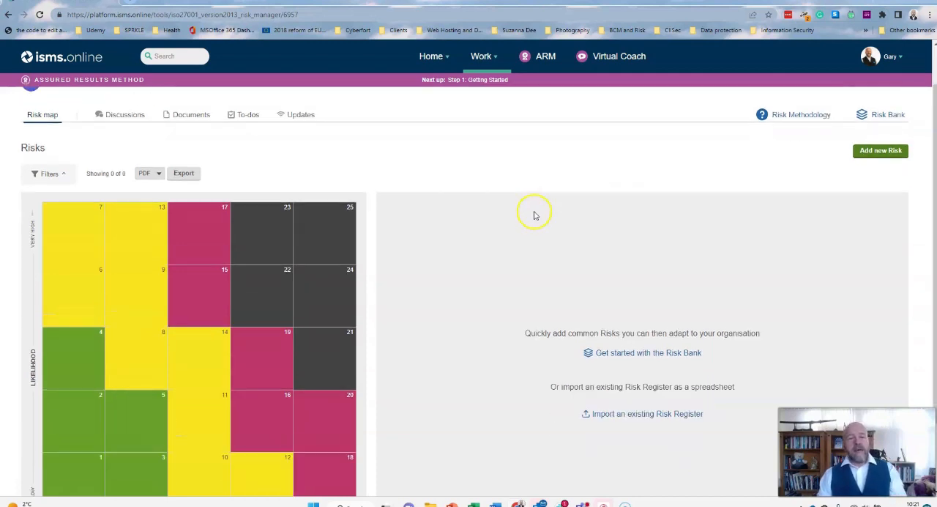
scroll("down", 3)
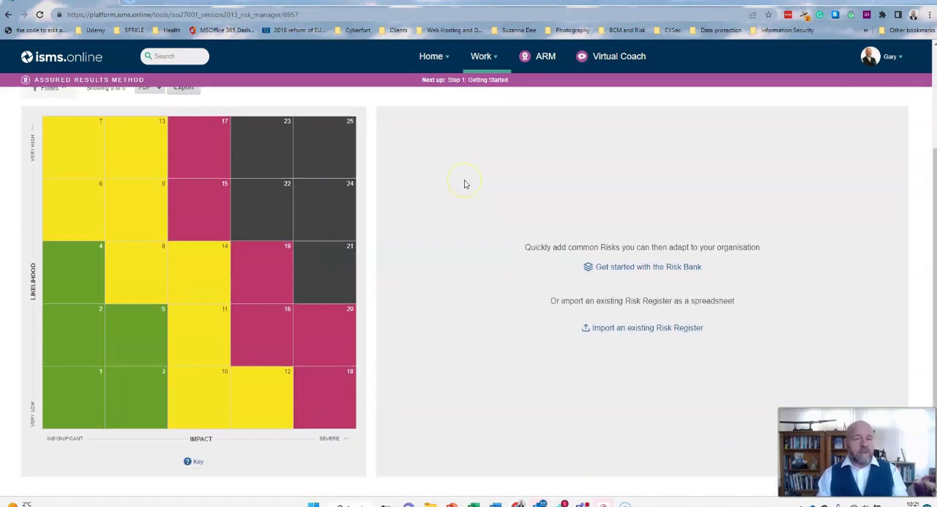
mouse_move(468, 211)
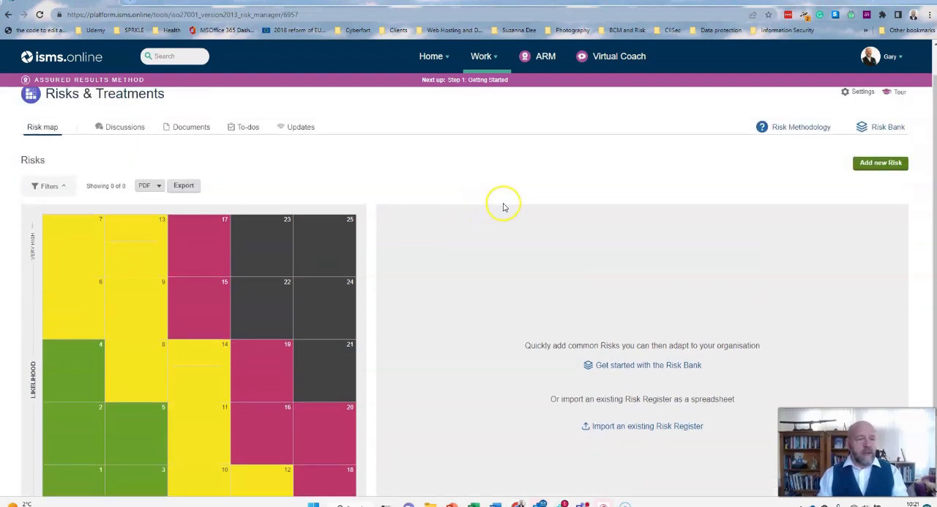
mouse_move(633, 365)
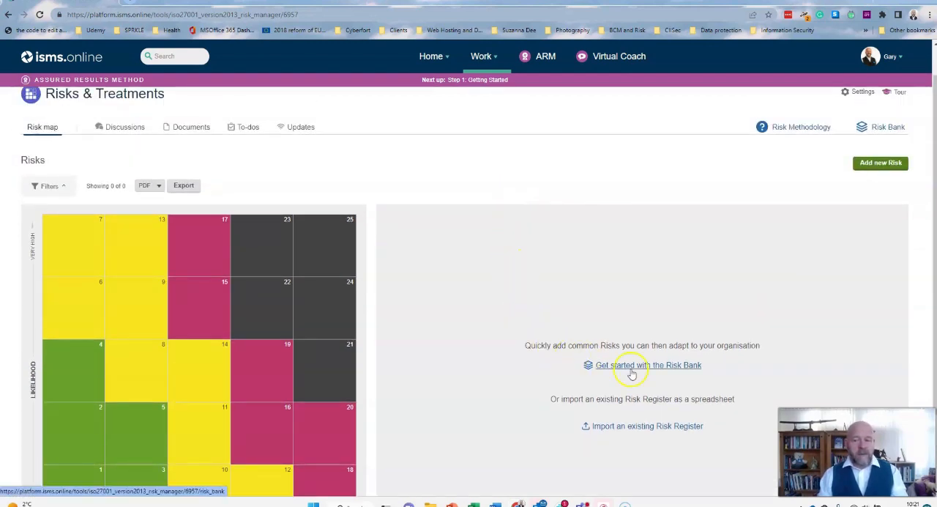
mouse_move(448, 253)
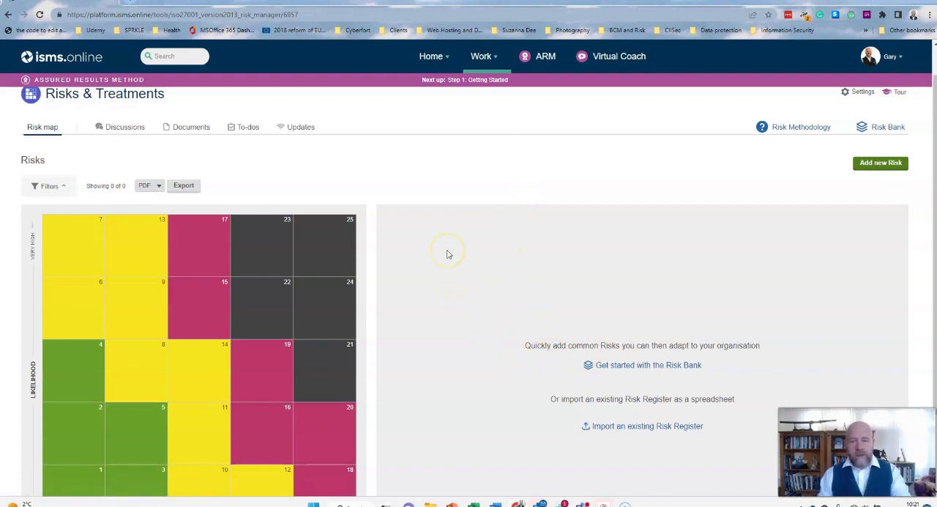
mouse_move(460, 251)
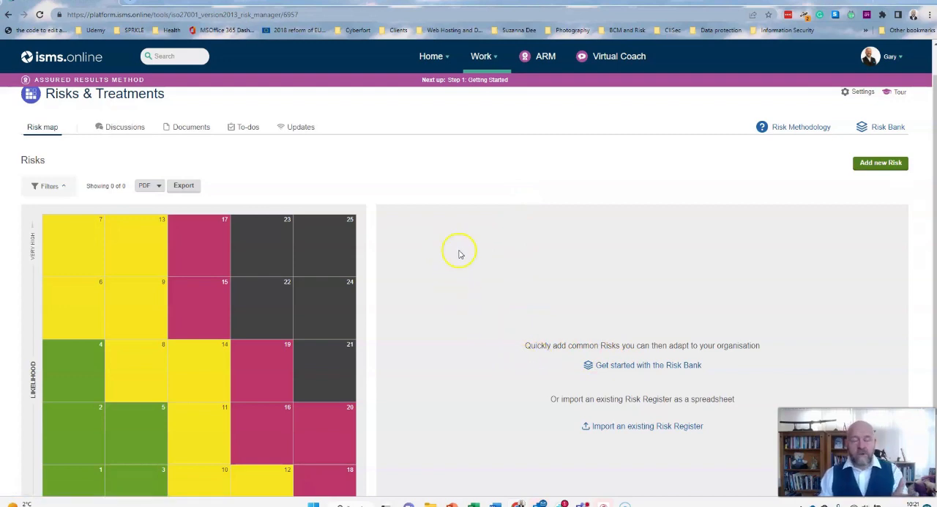
mouse_move(586, 454)
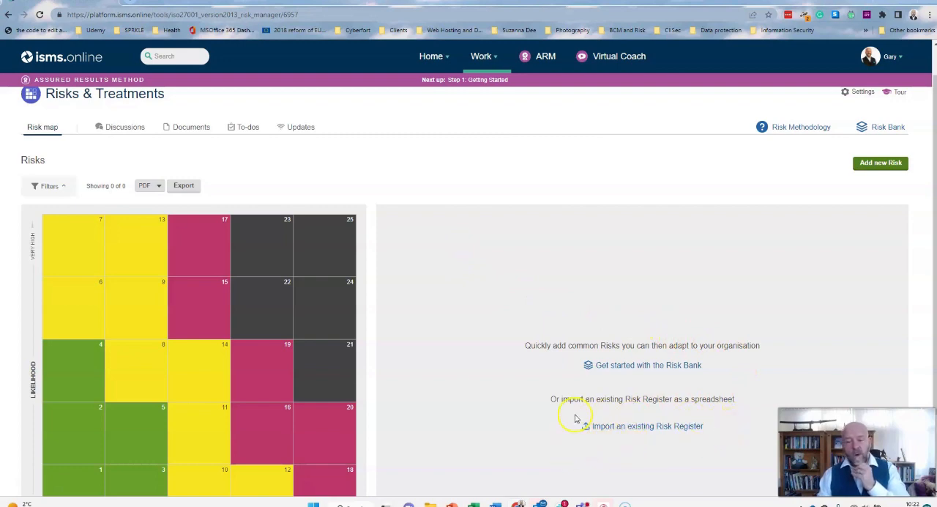
mouse_move(714, 432)
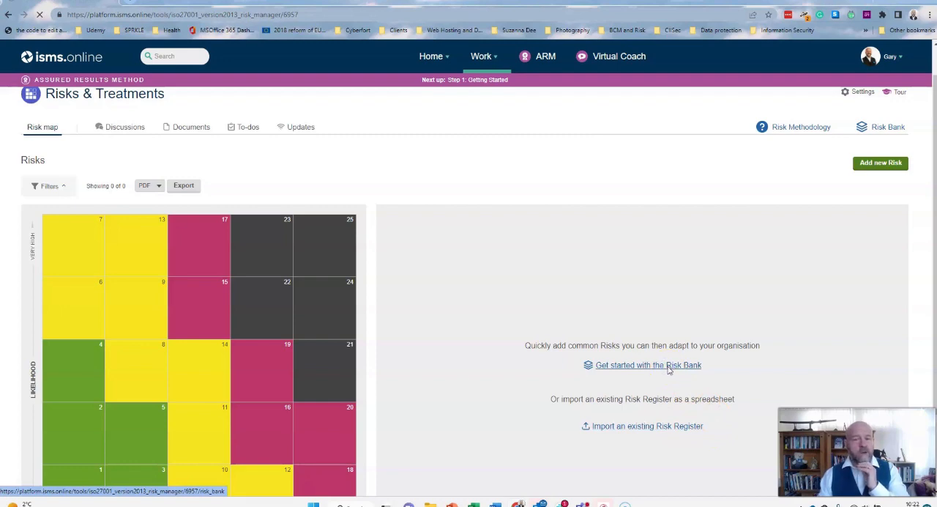
left_click(648, 365)
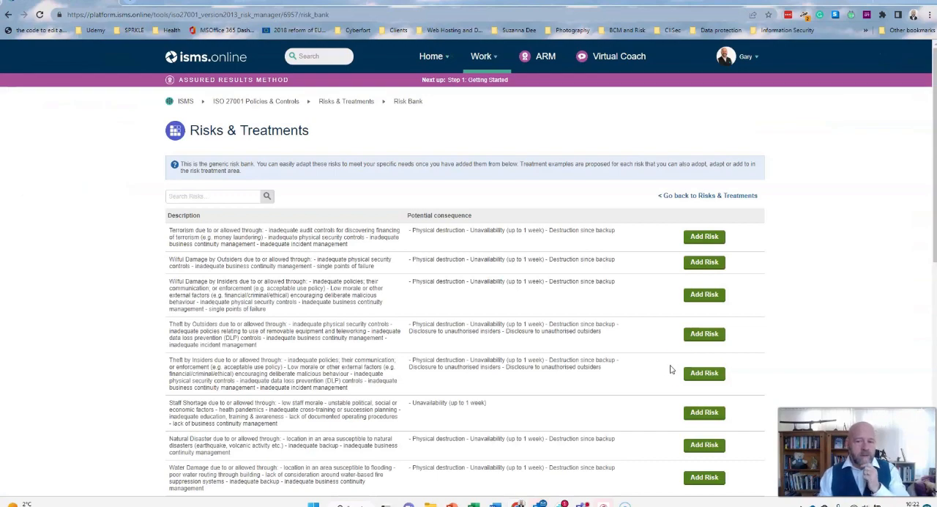
scroll("down", 3)
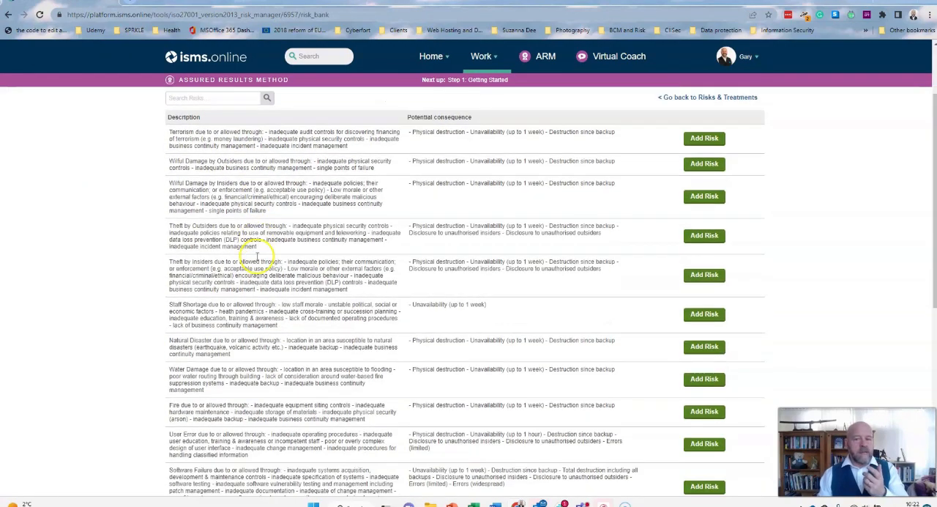
scroll("down", 3)
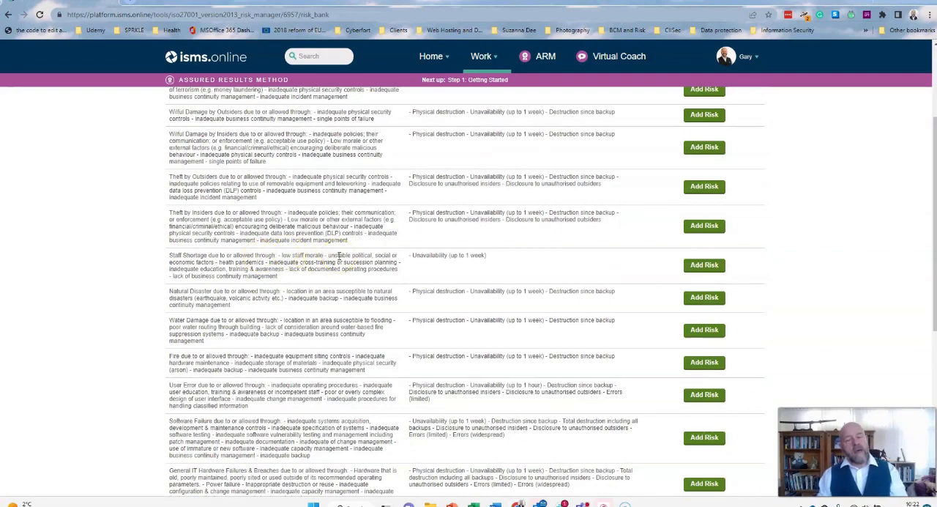
scroll("down", 3)
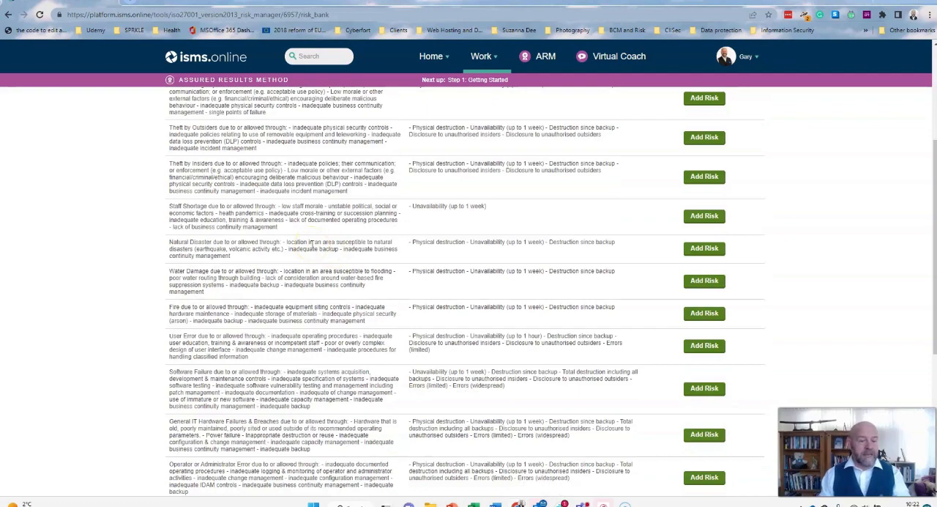
scroll("down", 3)
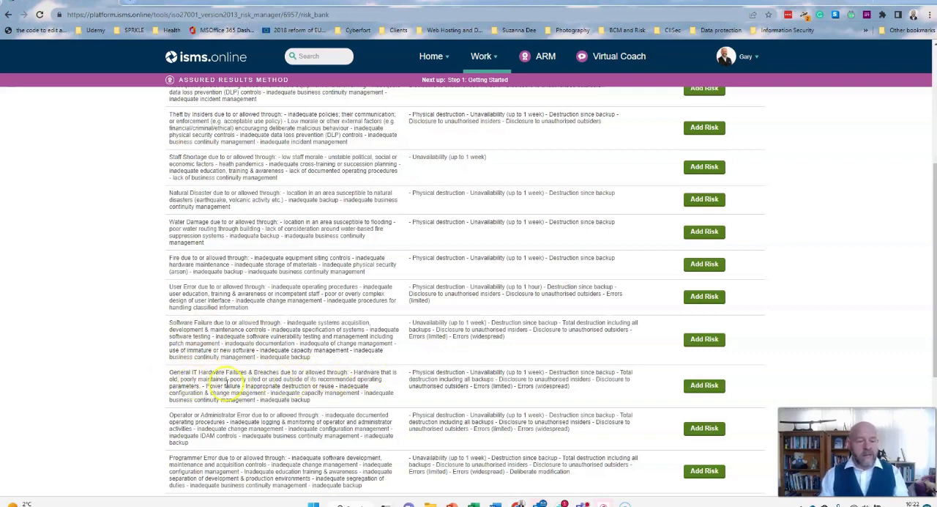
mouse_move(618, 390)
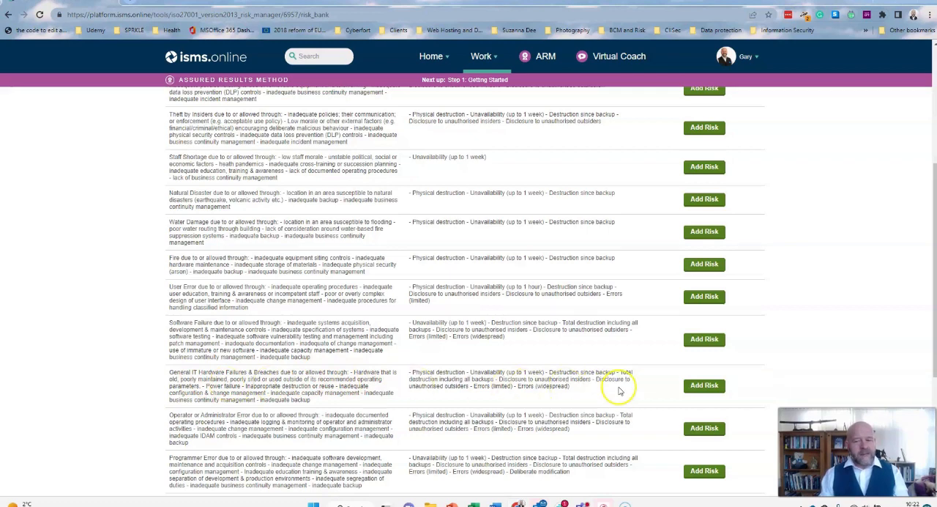
left_click(703, 385)
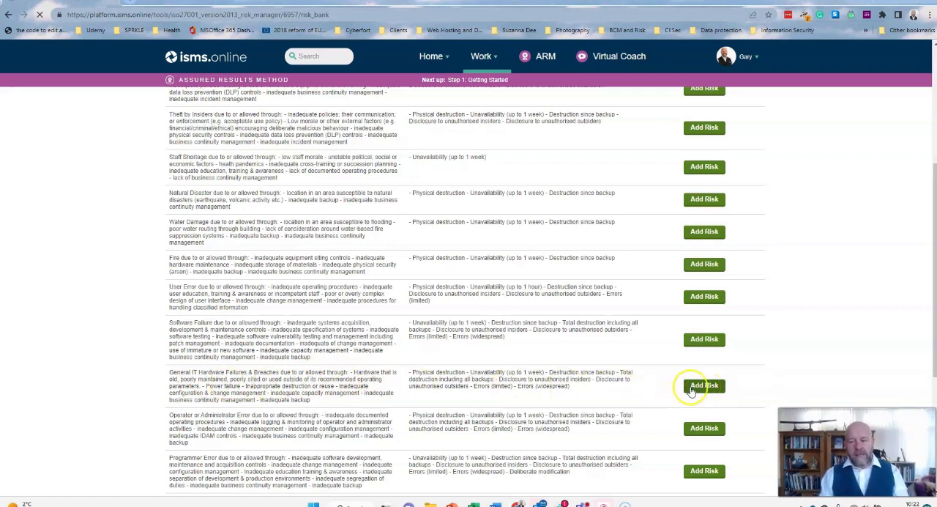
Add General IT Hardware Failures & Breaches from the Risk Bank and go to the new risk.
left_click(703, 385)
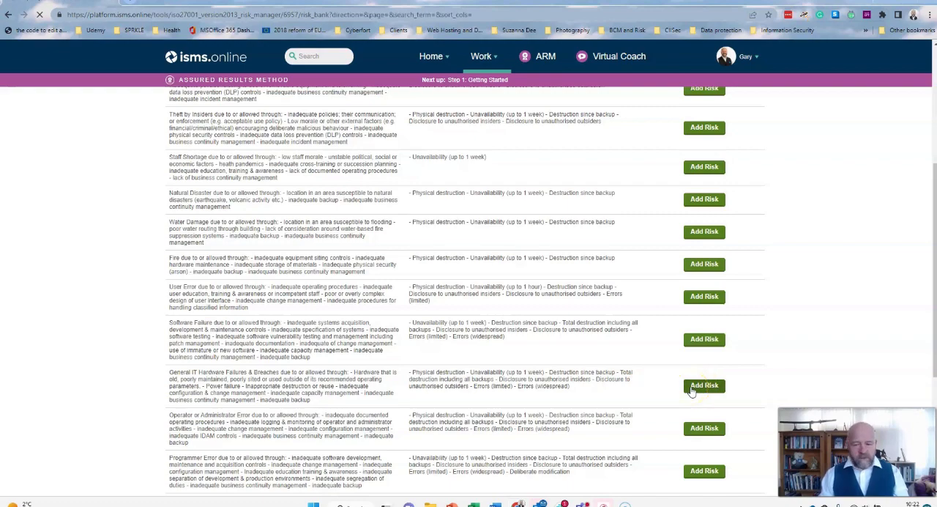
left_click(703, 385)
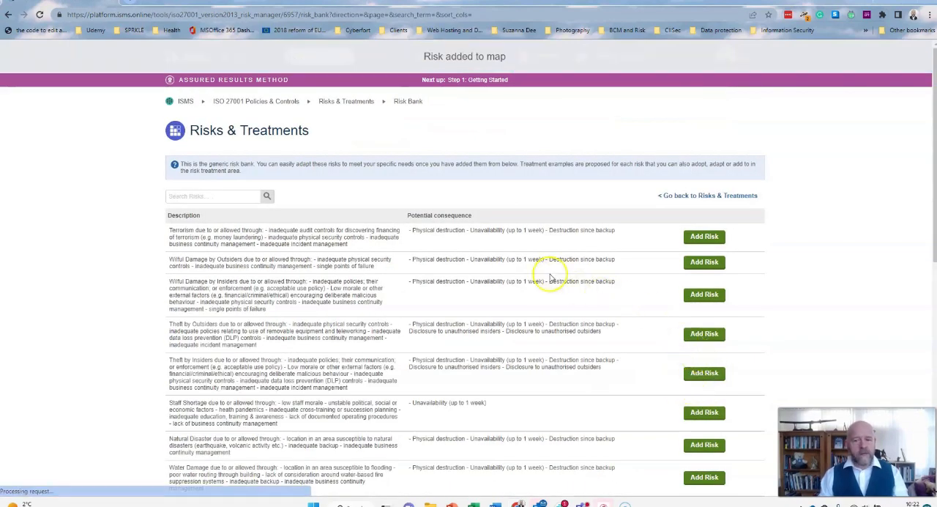
scroll("down", 3)
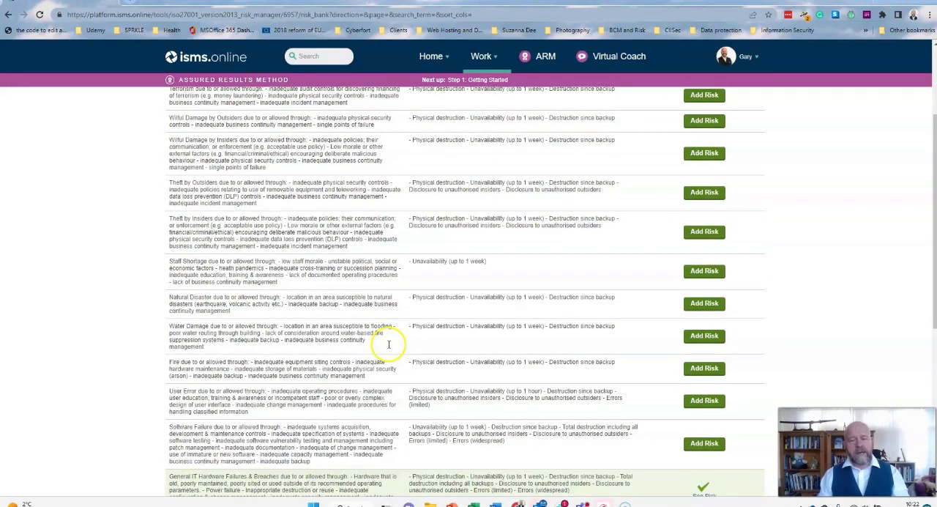
scroll("down", 3)
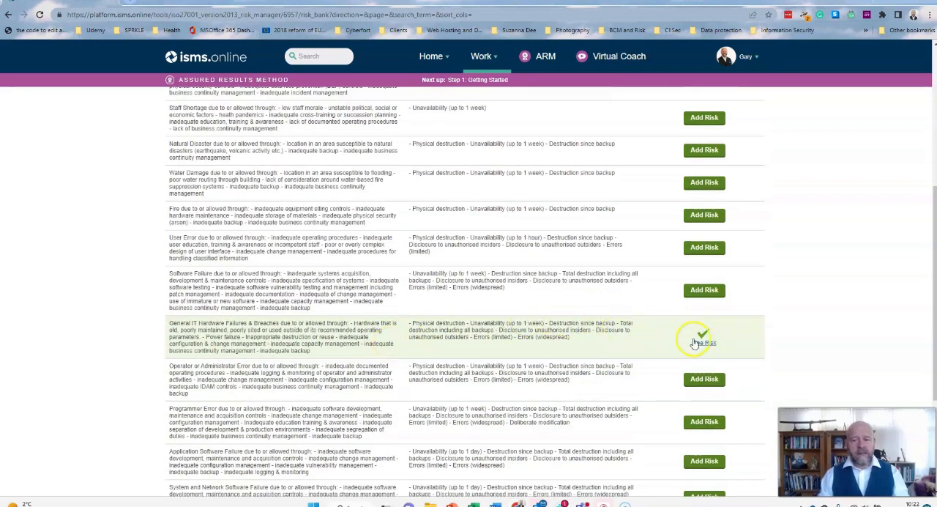
scroll("down", 3)
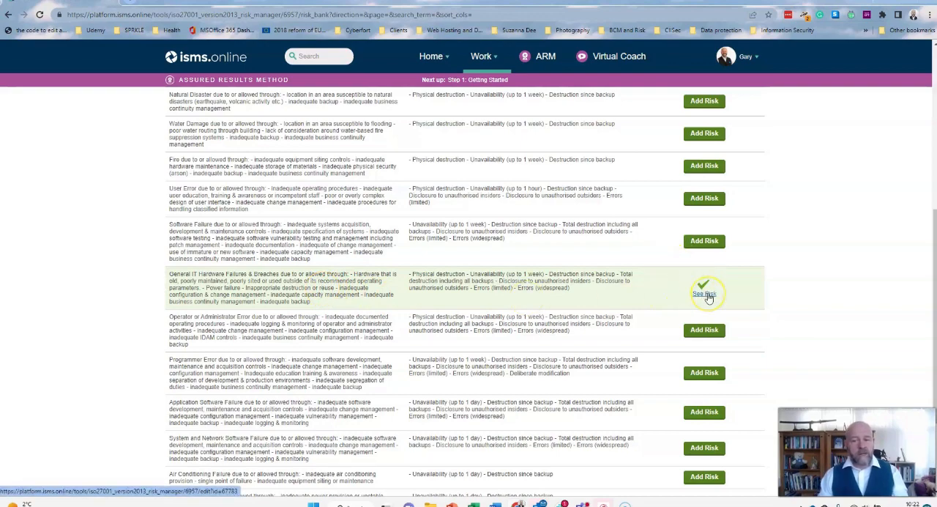
left_click(703, 293)
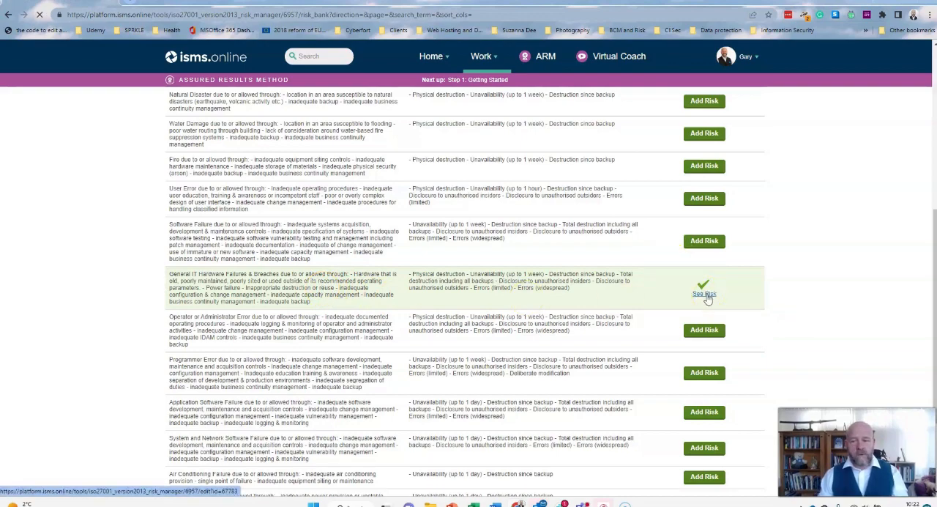
Show suggested controls and tick A.5.30 ICT readiness, A.5.37 operating procedures and A.5.23 cloud services.
left_click(703, 293)
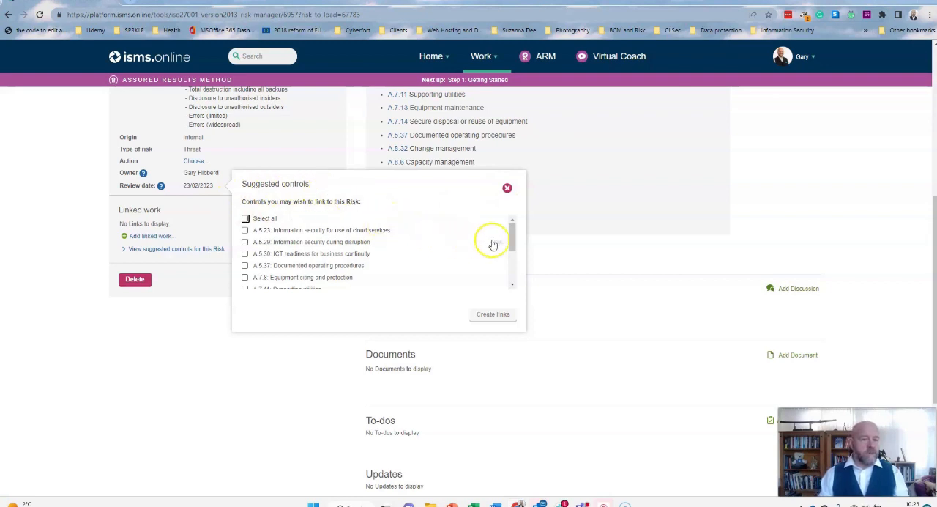
scroll("down", 3)
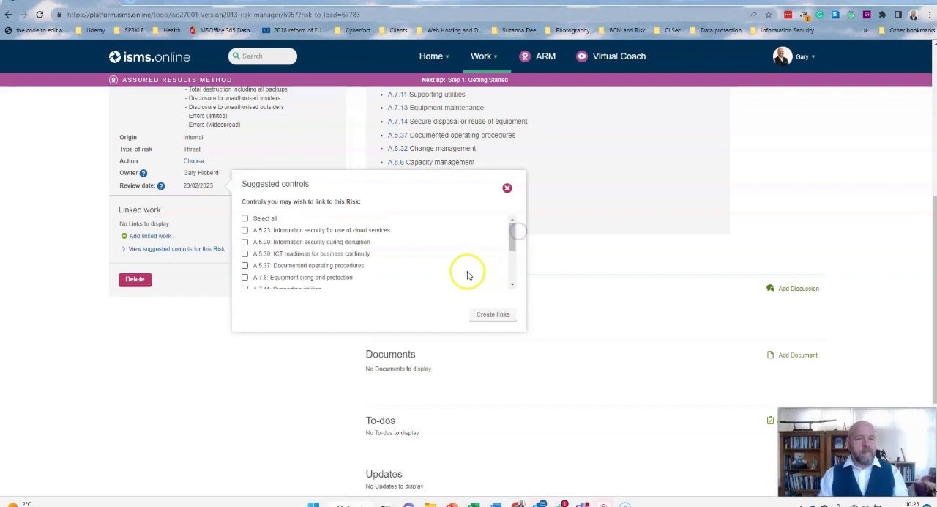
mouse_move(336, 275)
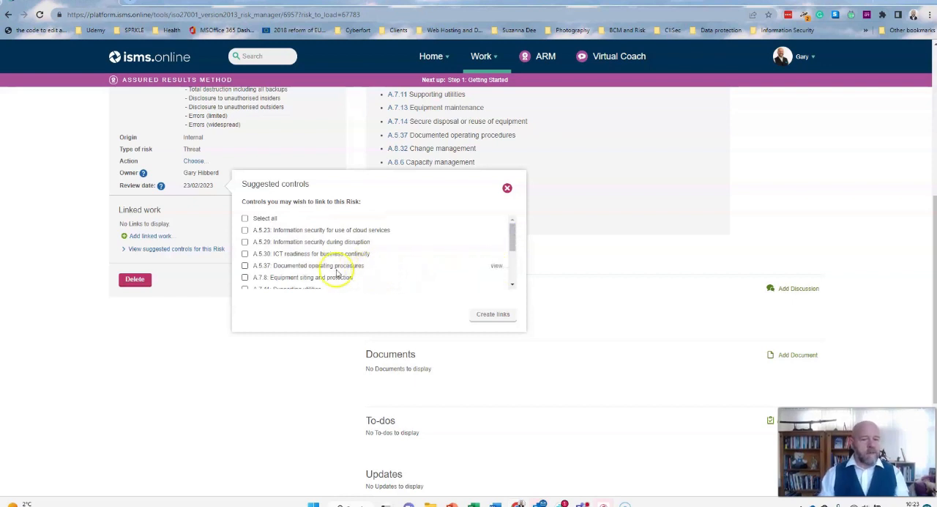
left_click(246, 253)
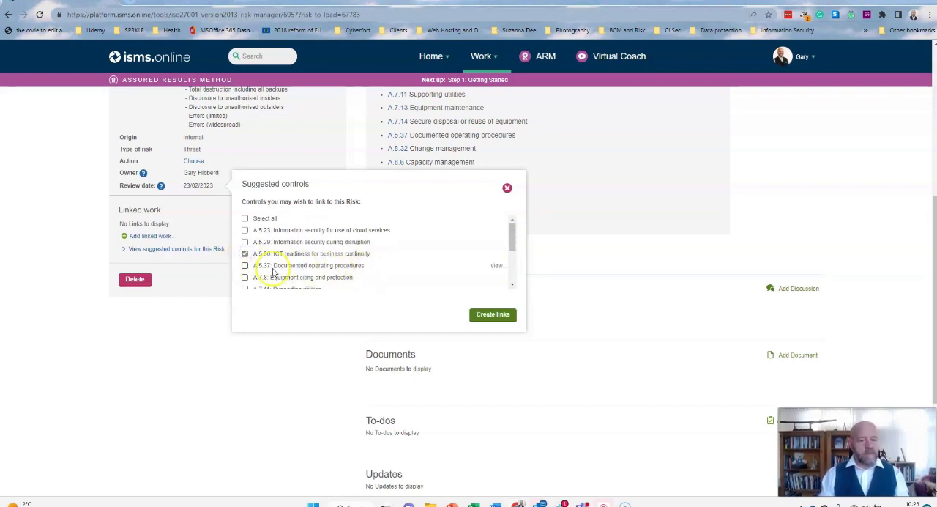
left_click(245, 265)
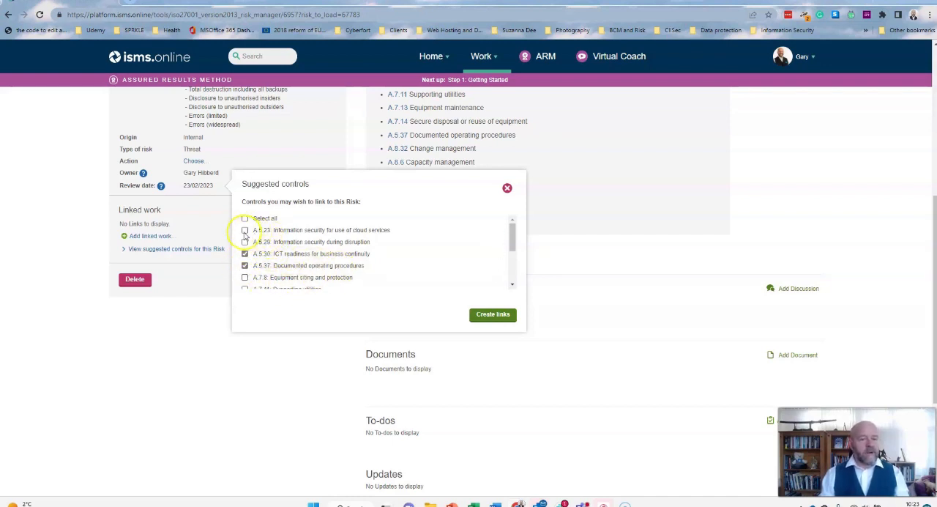
left_click(245, 230)
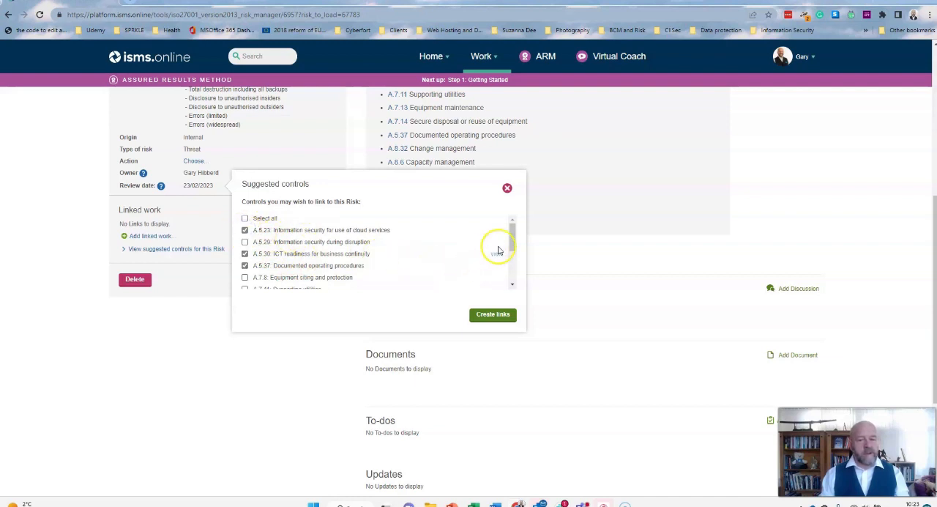
Tick the supporting utilities and equipment controls and A.8.13 Information backup.
scroll("down", 3)
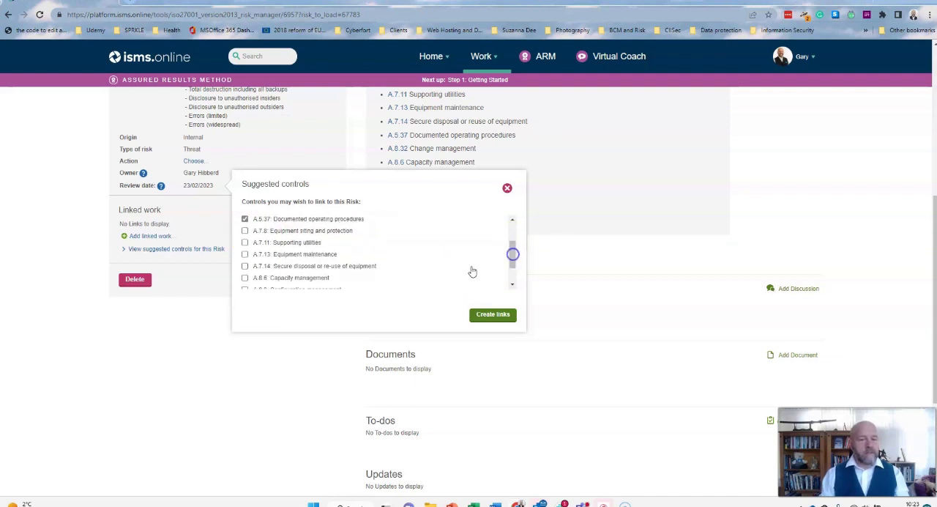
left_click(245, 254)
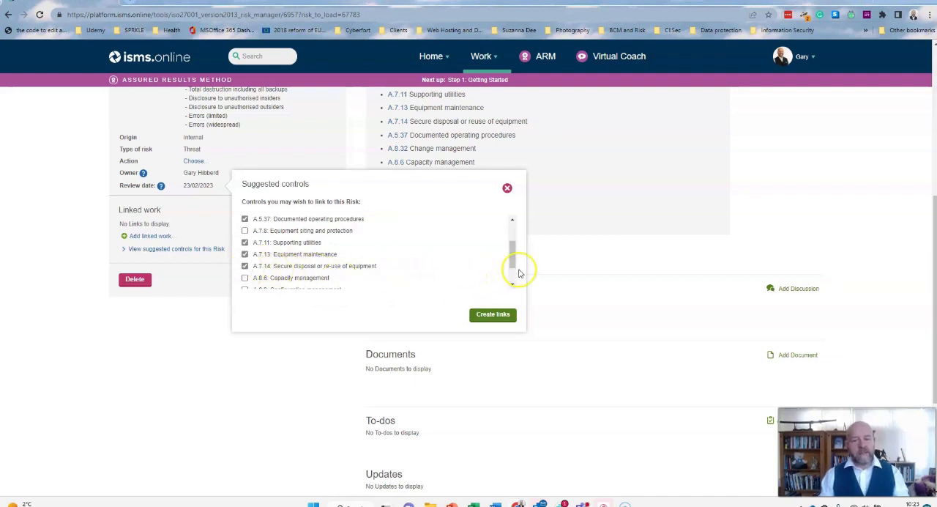
scroll("down", 3)
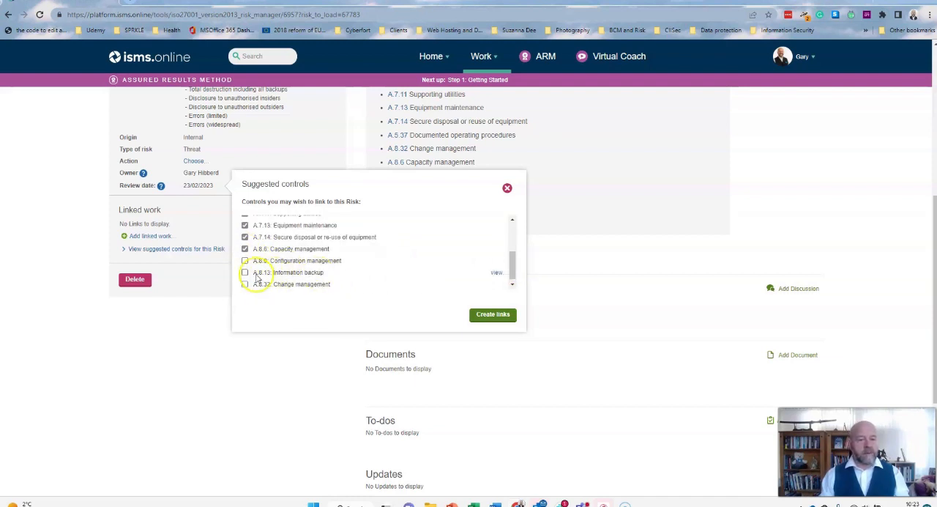
left_click(244, 273)
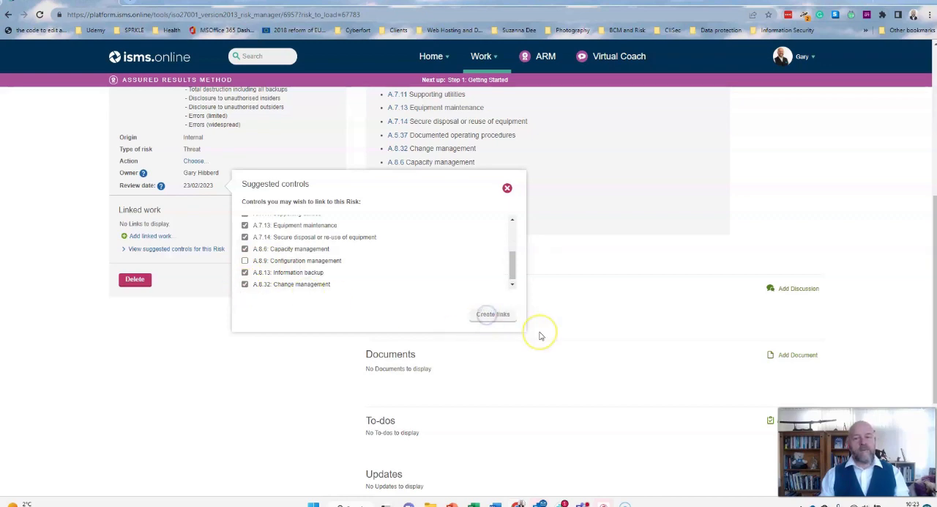
Create the links so the eleven ticked controls appear on the hardware failures risk page.
left_click(492, 313)
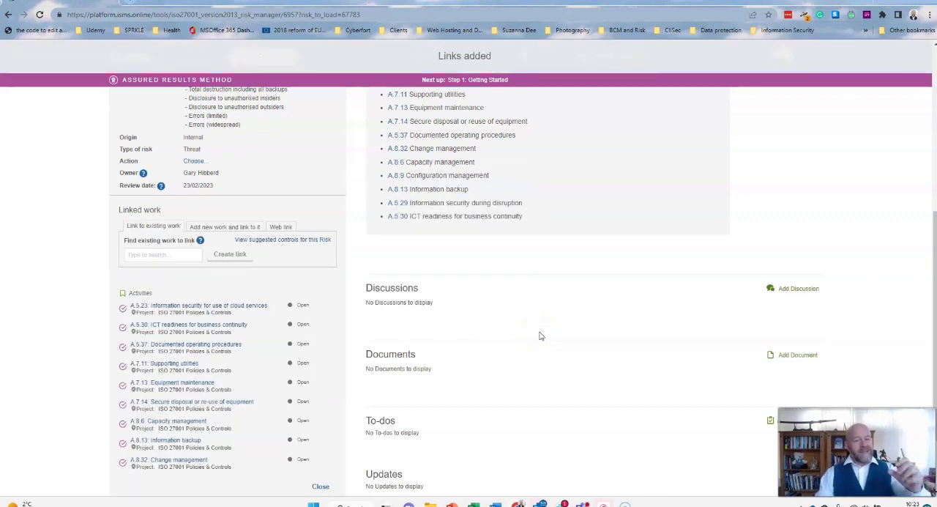
scroll("down", 3)
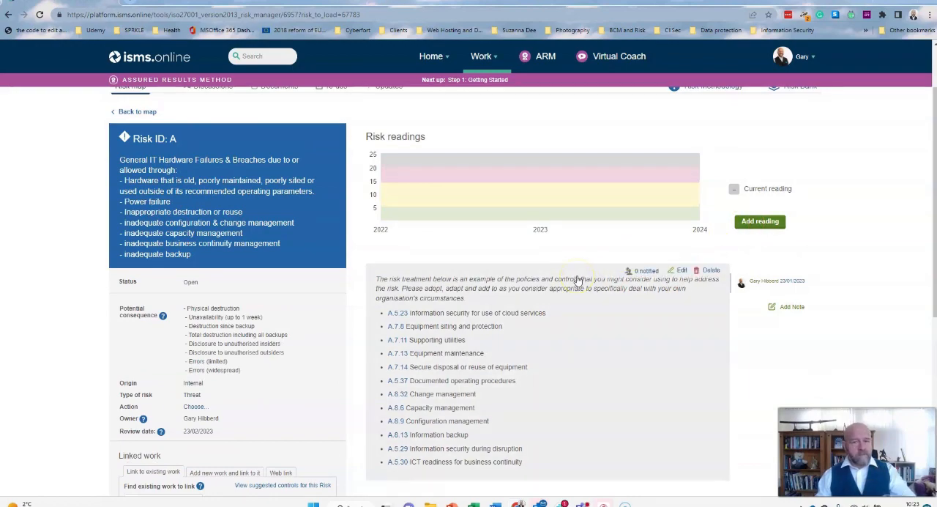
mouse_move(520, 302)
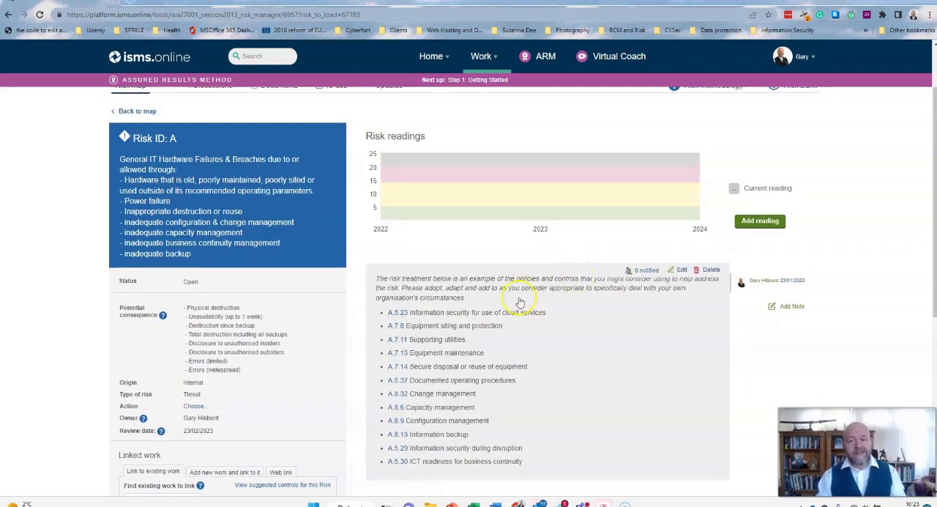
scroll("down", 3)
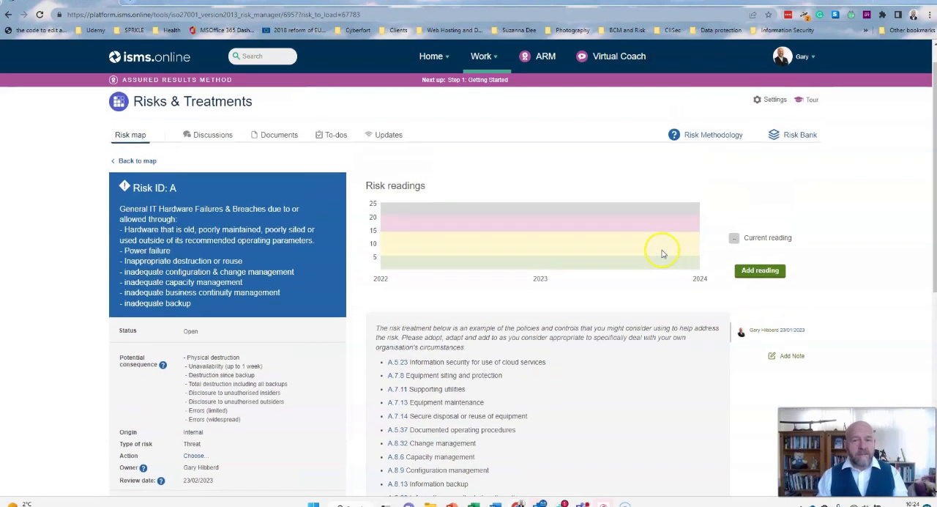
Navigate from the Work menu via ISMS to the Dashboard.
left_click(481, 56)
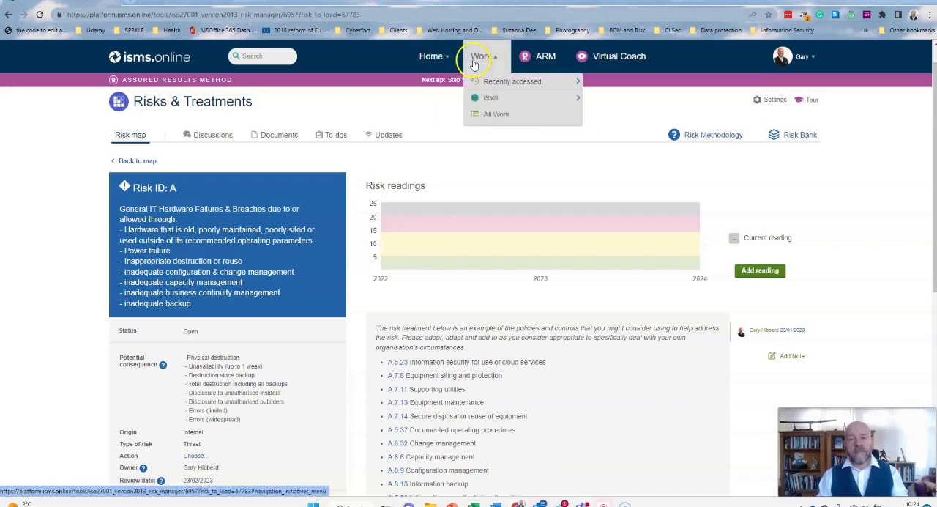
mouse_move(489, 97)
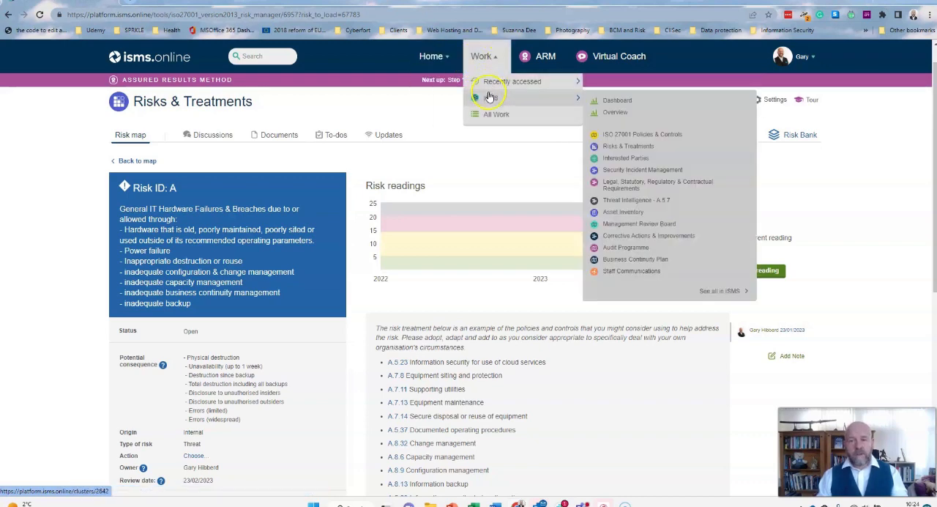
left_click(618, 99)
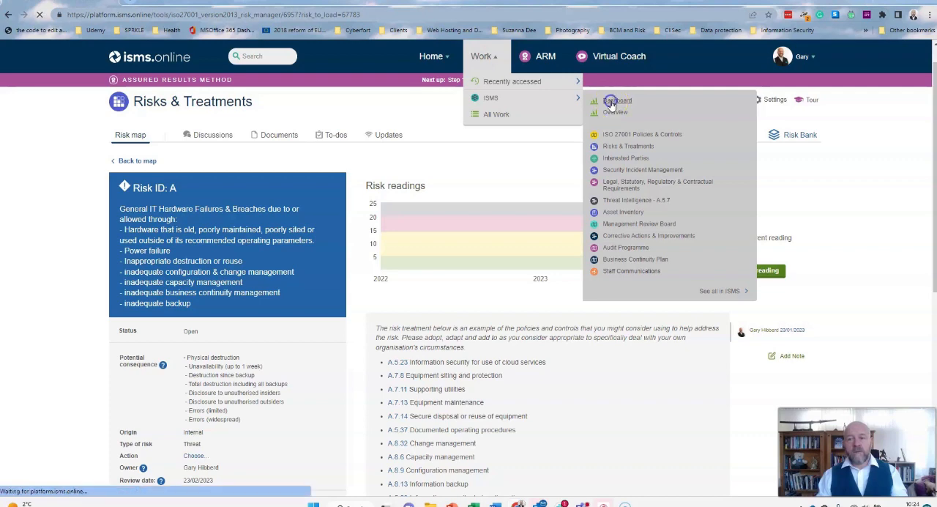